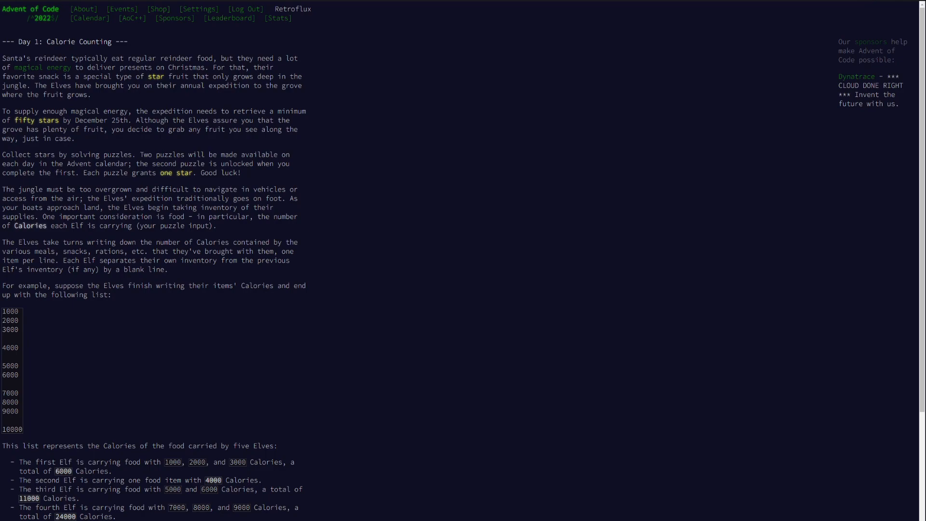
Scroll through the Calorie Counting example down to the part one question about the most Calories
{"action": "scroll", "scroll_direction": "down", "scroll_amount": 3}
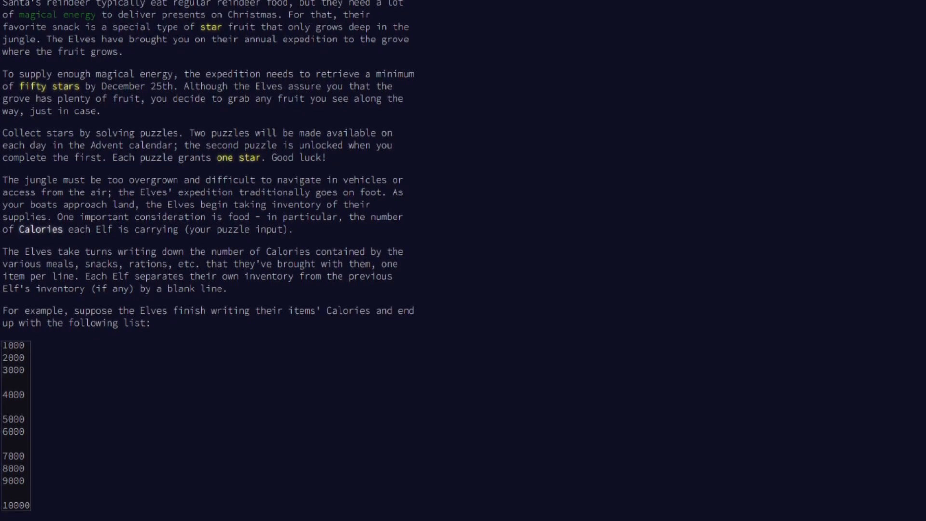
{"action": "scroll", "scroll_direction": "down", "scroll_amount": 3}
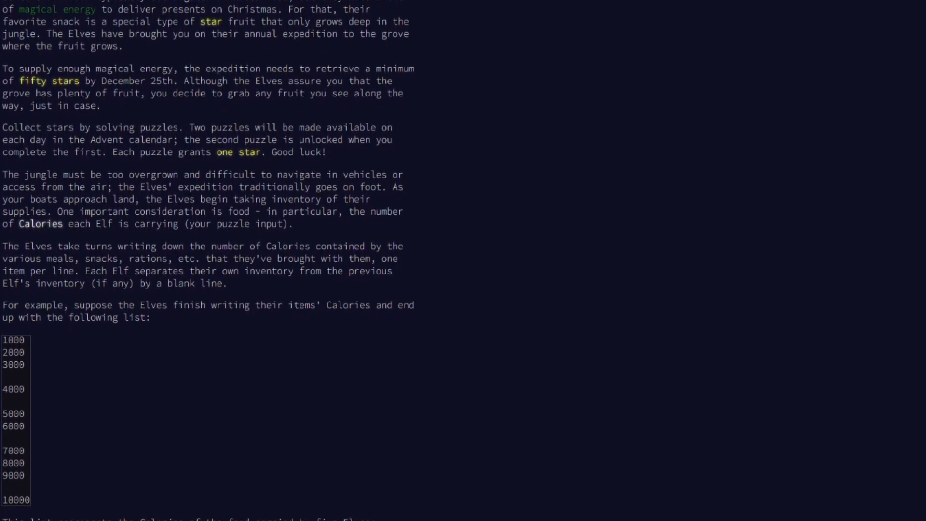
{"action": "scroll", "scroll_direction": "down", "scroll_amount": 3}
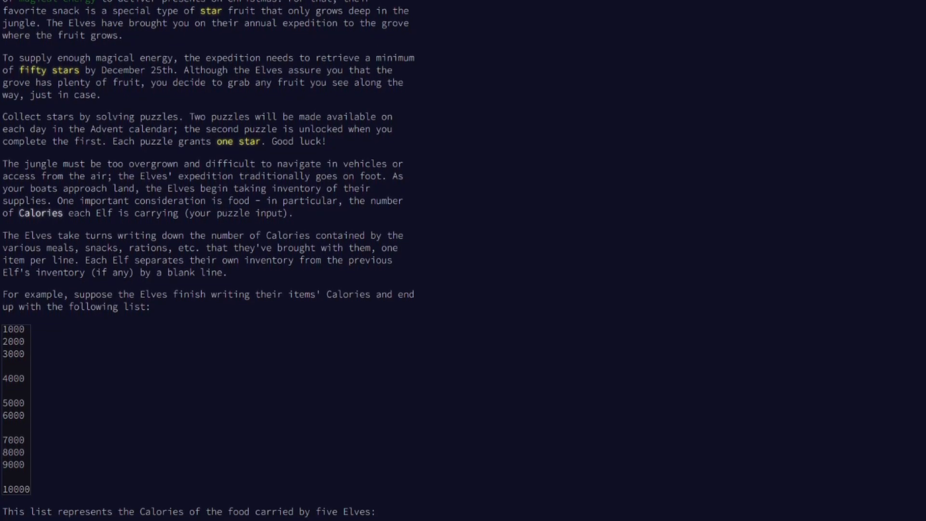
{"action": "scroll", "scroll_direction": "down", "scroll_amount": 3}
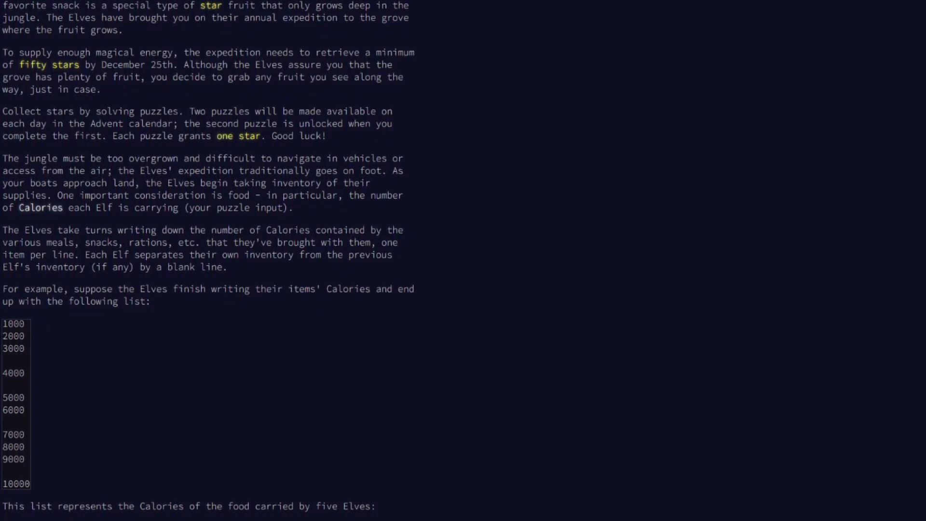
{"action": "scroll", "scroll_direction": "down", "scroll_amount": 3}
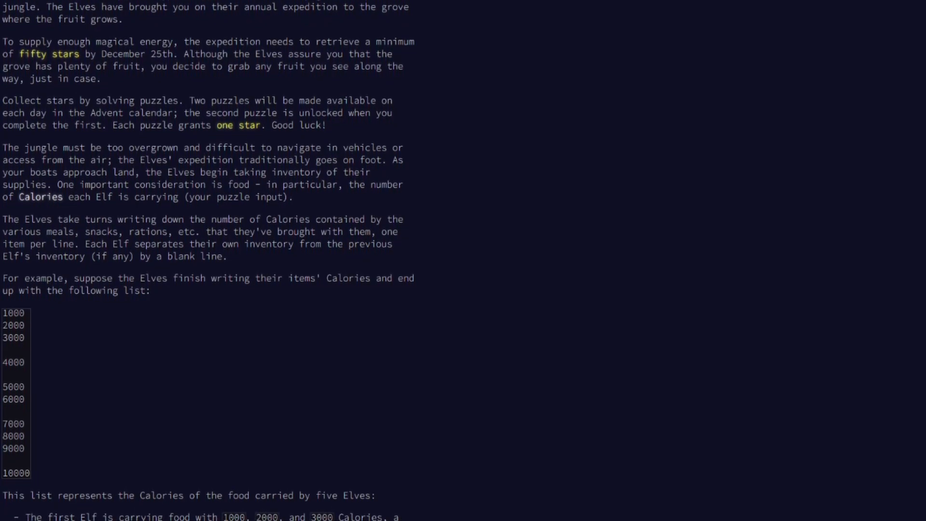
{"action": "scroll", "scroll_direction": "down", "scroll_amount": 3}
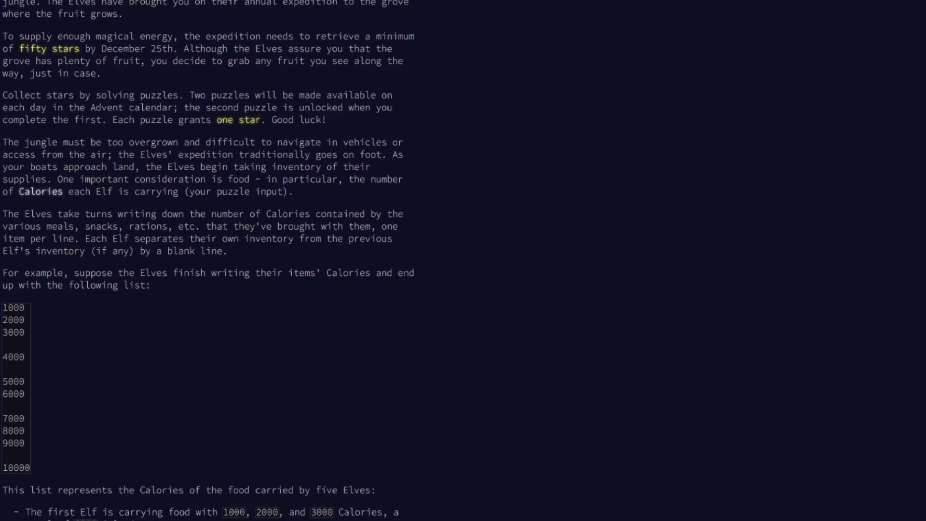
{"action": "scroll", "scroll_direction": "down", "scroll_amount": 3}
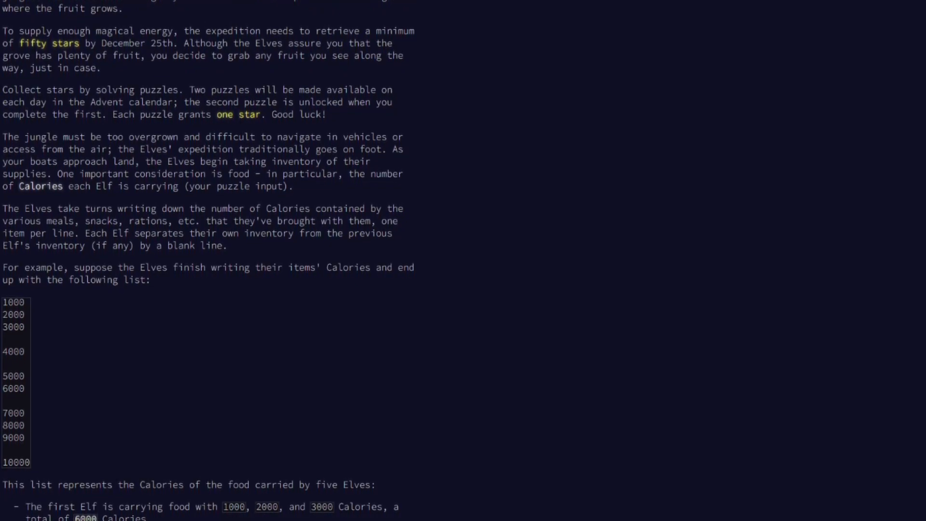
{"action": "scroll", "scroll_direction": "down", "scroll_amount": 3}
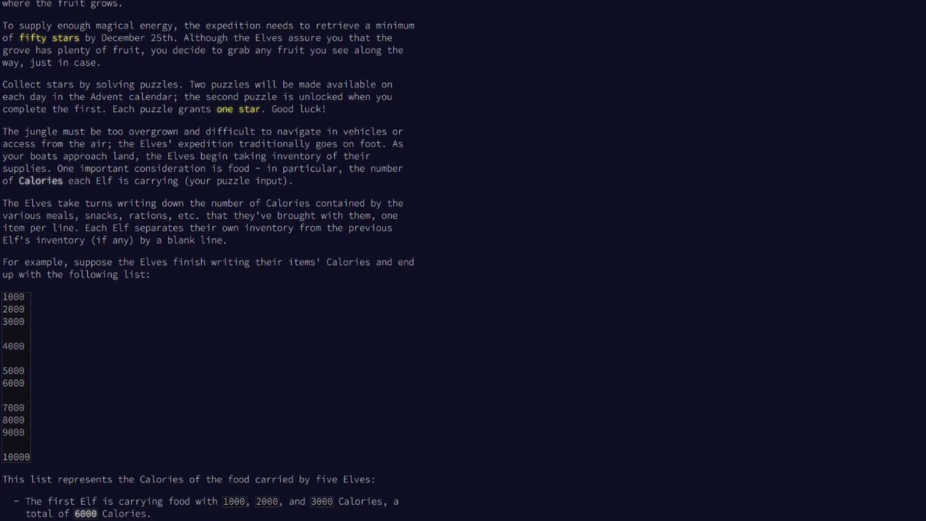
{"action": "scroll", "scroll_direction": "down", "scroll_amount": 3}
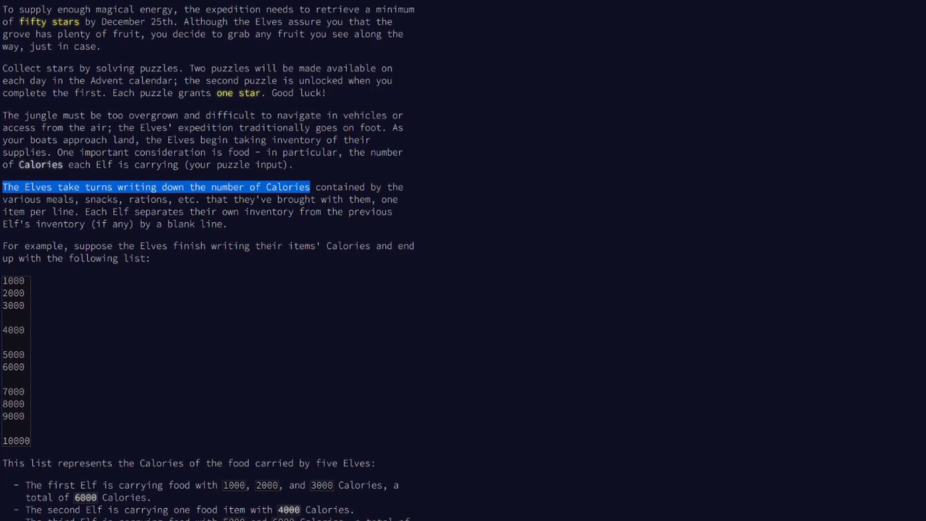
{"action": "scroll", "scroll_direction": "down", "scroll_amount": 3}
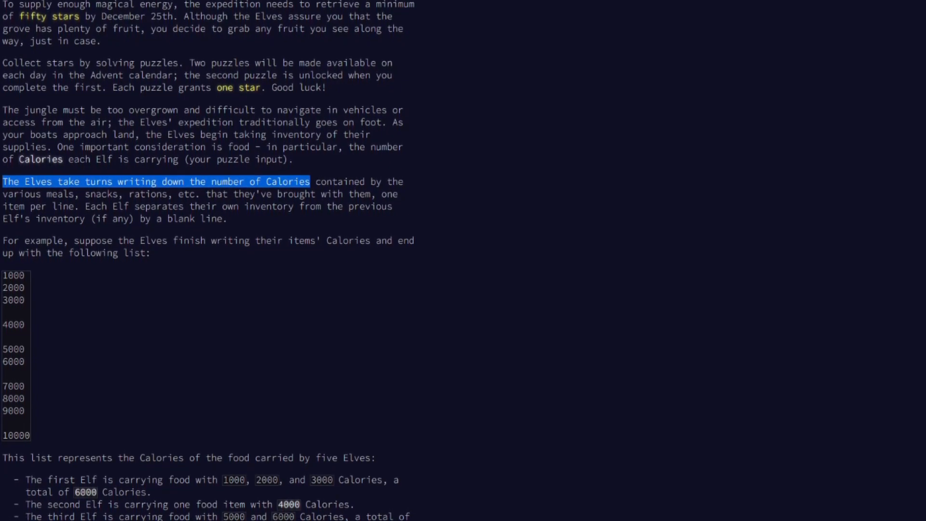
{"action": "scroll", "scroll_direction": "down", "scroll_amount": 3}
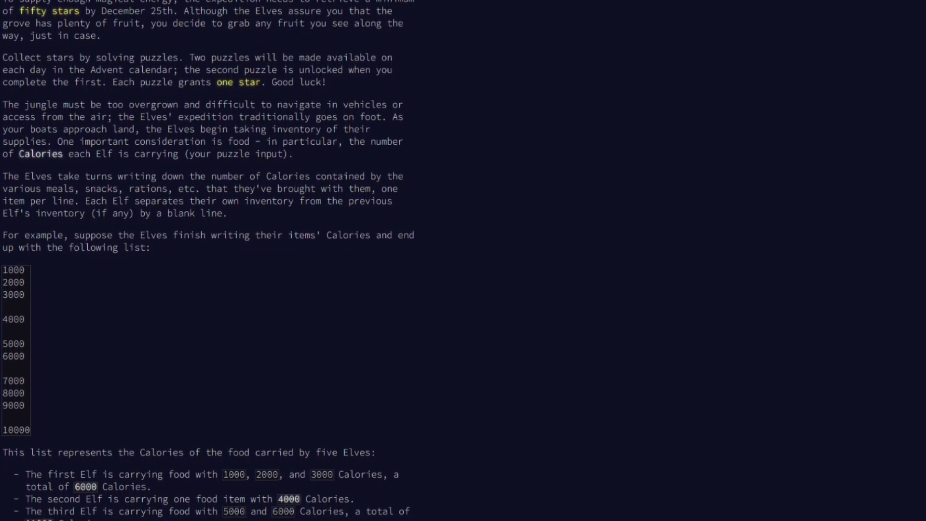
{"action": "scroll", "scroll_direction": "down", "scroll_amount": 3}
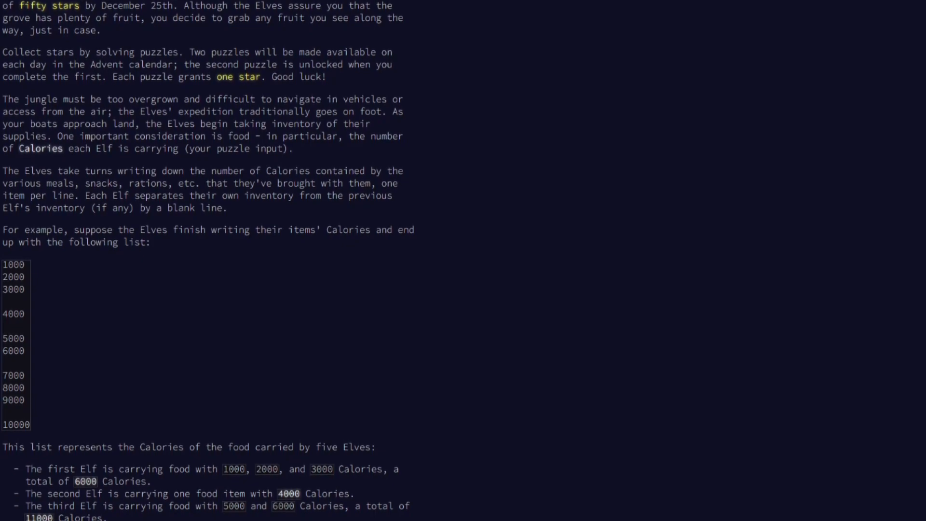
{"action": "scroll", "scroll_direction": "down", "scroll_amount": 3}
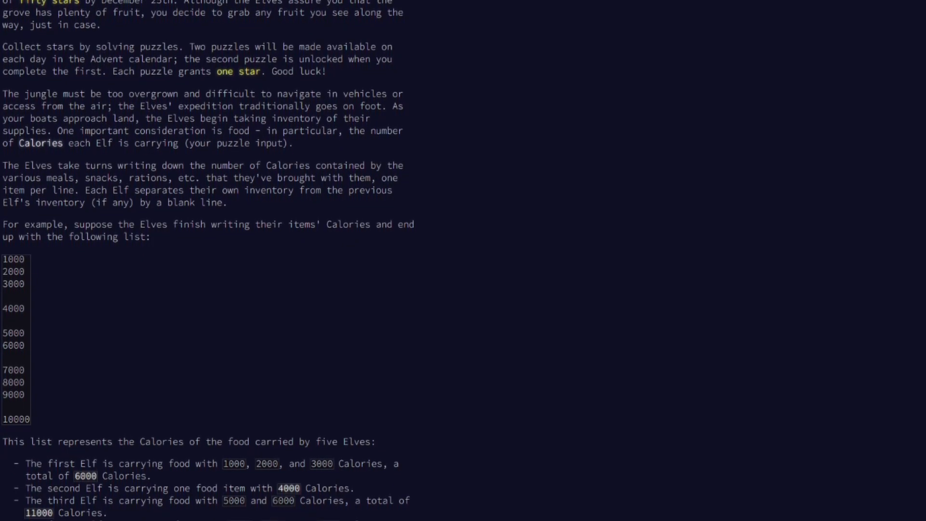
{"action": "left_click_drag", "start_coordinate": [6, 259], "coordinate": [28, 420]}
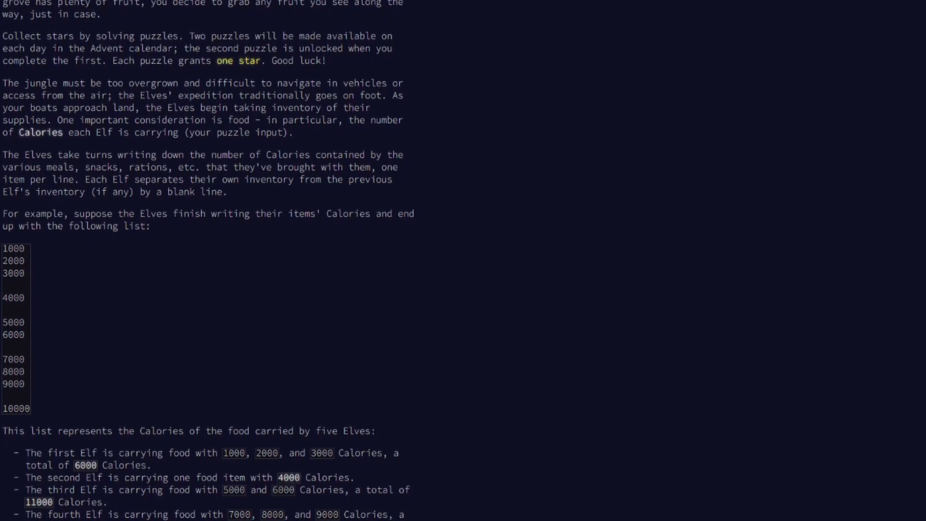
{"action": "scroll", "scroll_direction": "down", "scroll_amount": 3}
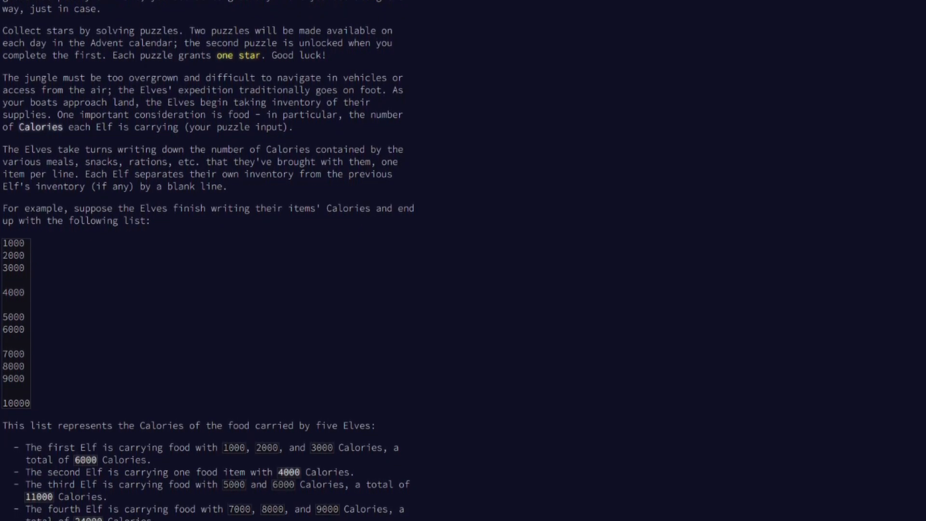
{"action": "scroll", "scroll_direction": "down", "scroll_amount": 3}
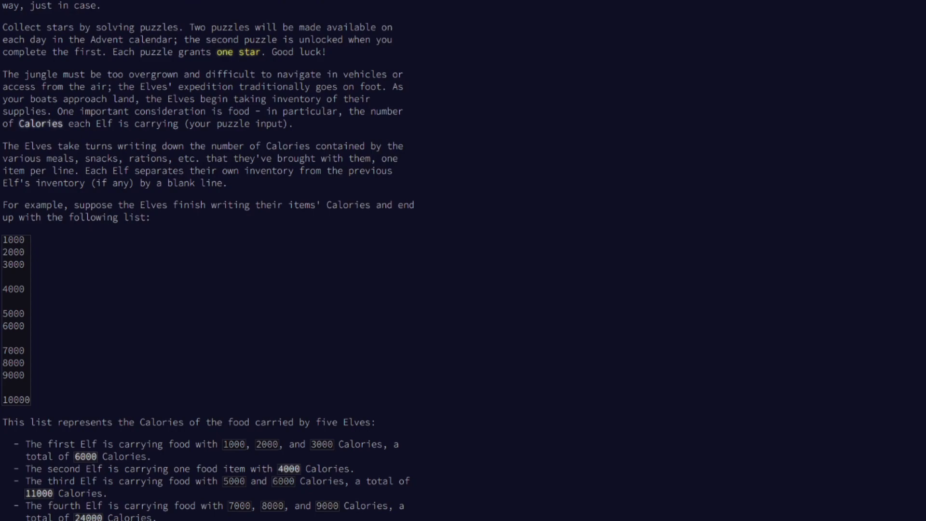
{"action": "scroll", "scroll_direction": "down", "scroll_amount": 3}
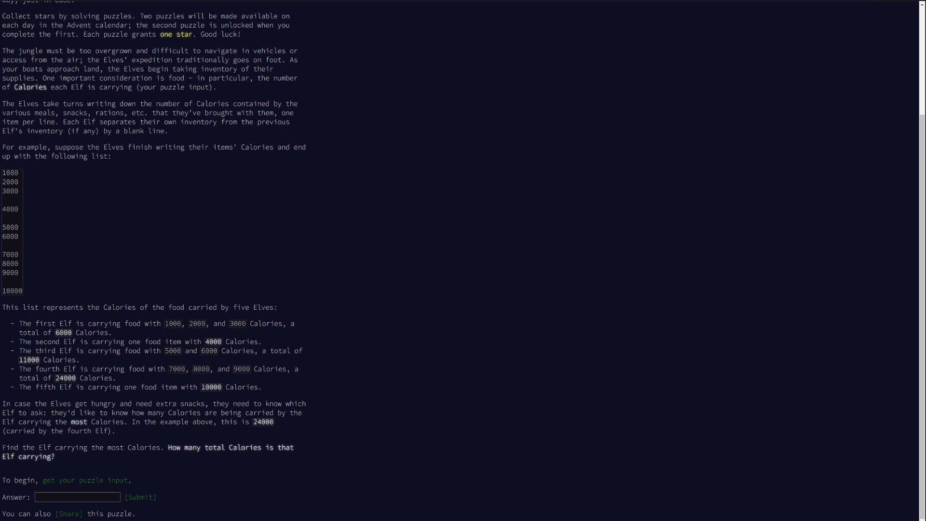
{"action": "left_click_drag", "start_coordinate": [3, 447], "coordinate": [55, 457]}
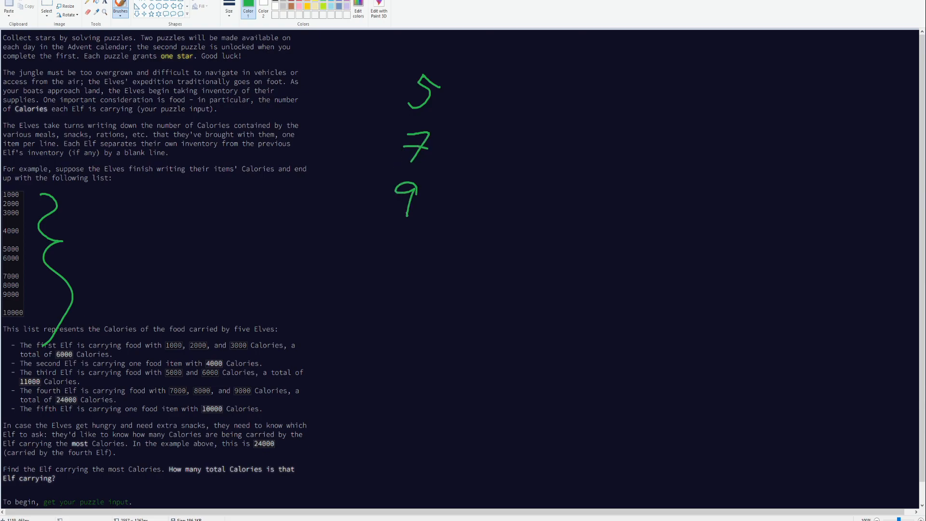
Sketch 2 and 0 below the list, bracket the 9, add dots, and write 10
{"action": "left_click_drag", "start_coordinate": [387, 240], "coordinate": [405, 258]}
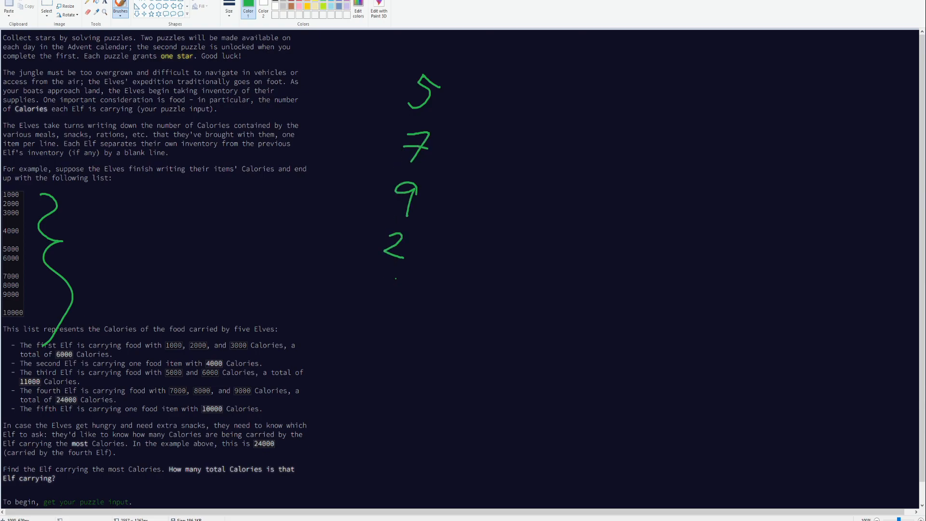
{"action": "left_click_drag", "start_coordinate": [379, 283], "coordinate": [405, 298]}
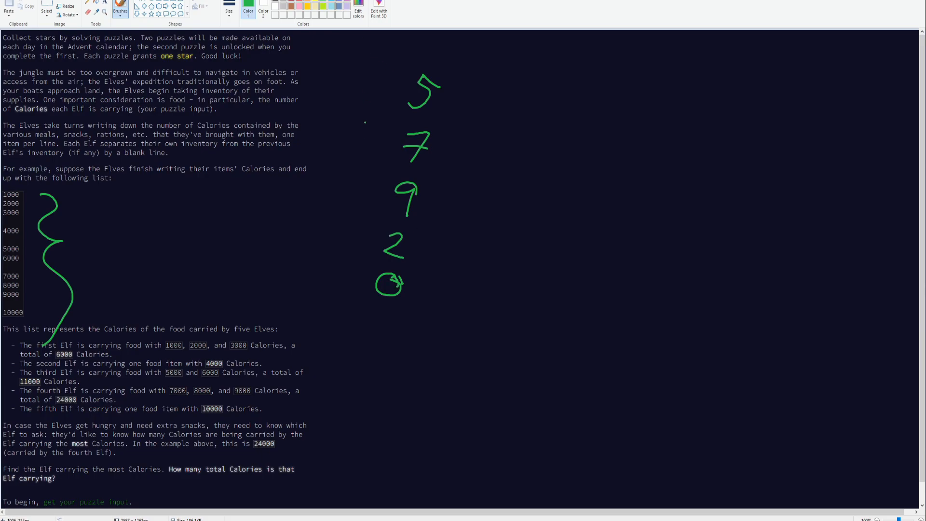
{"action": "left_click_drag", "start_coordinate": [384, 174], "coordinate": [373, 213]}
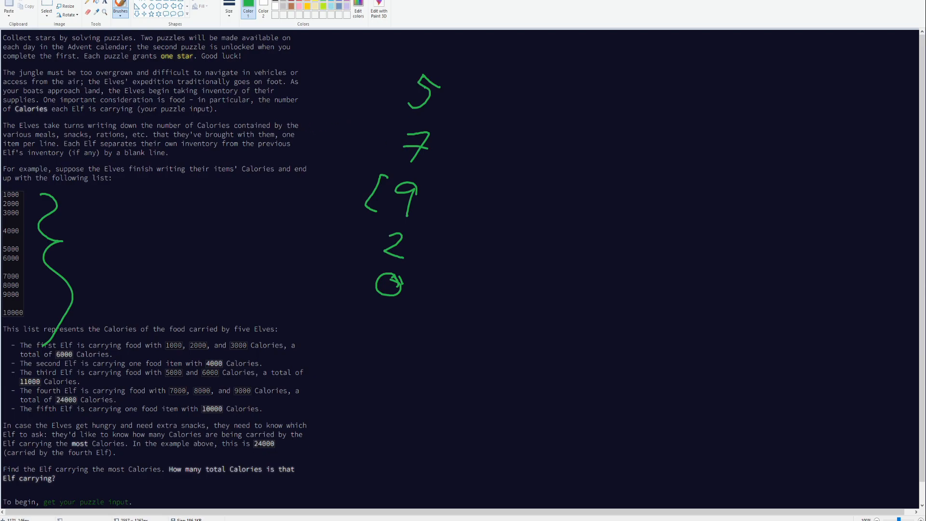
{"action": "left_click_drag", "start_coordinate": [437, 177], "coordinate": [438, 192]}
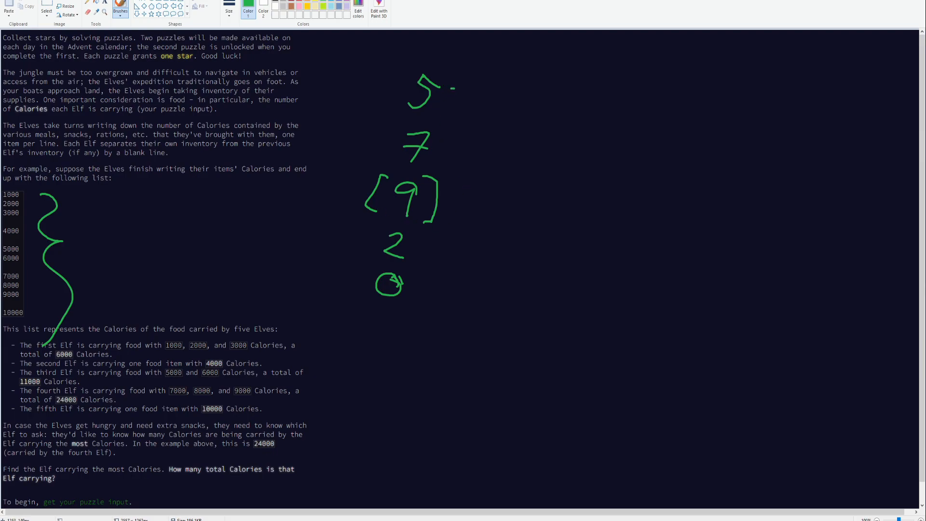
{"action": "left_click_drag", "start_coordinate": [460, 89], "coordinate": [408, 304]}
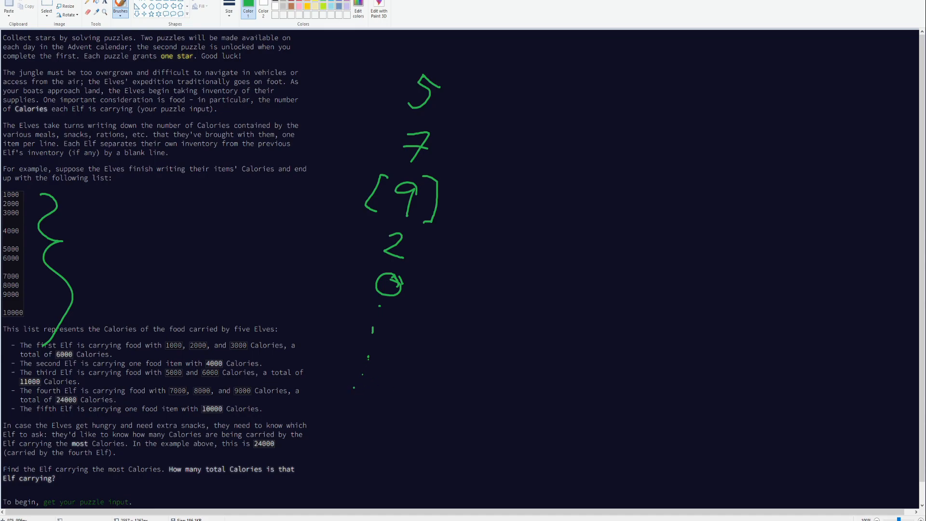
{"action": "left_click_drag", "start_coordinate": [352, 384], "coordinate": [381, 405]}
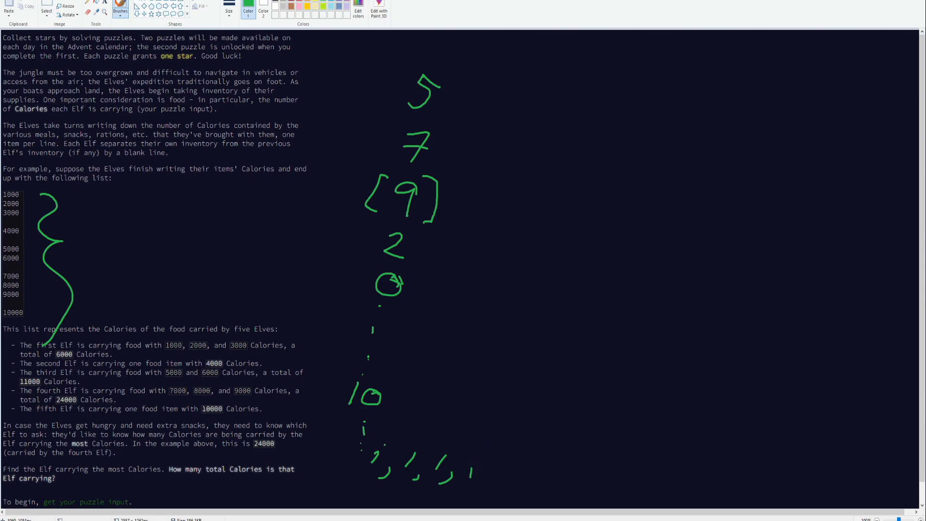
Draw a tall upward arrow beside the number list and write 12 next to it
{"action": "left_click", "coordinate": [484, 453]}
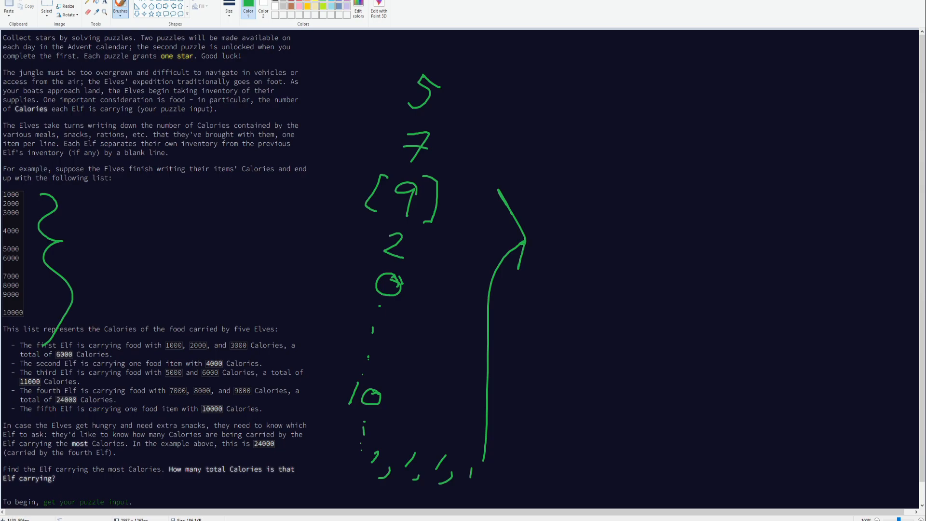
{"action": "left_click_drag", "start_coordinate": [576, 222], "coordinate": [603, 245]}
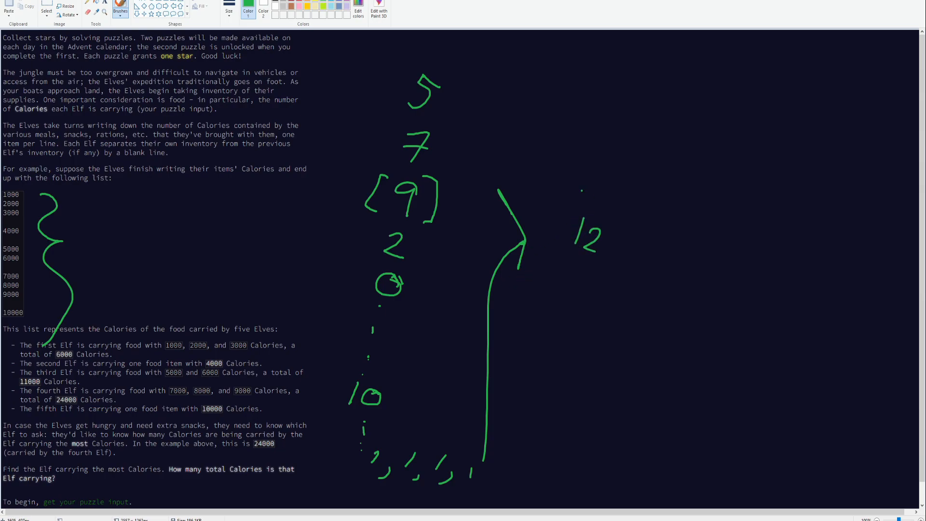
{"action": "left_click_drag", "start_coordinate": [544, 243], "coordinate": [602, 189]}
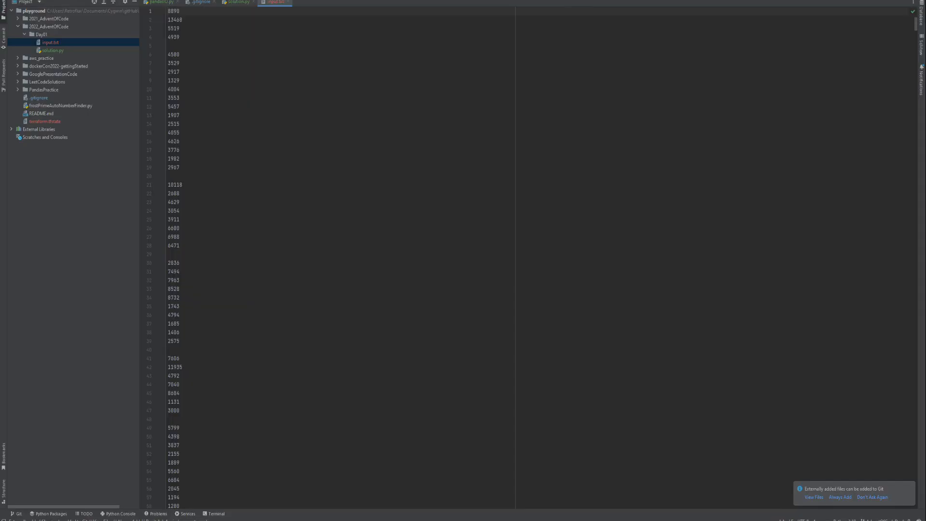
Scroll through the calorie numbers in input.txt
{"action": "scroll", "scroll_direction": "down", "scroll_amount": 3}
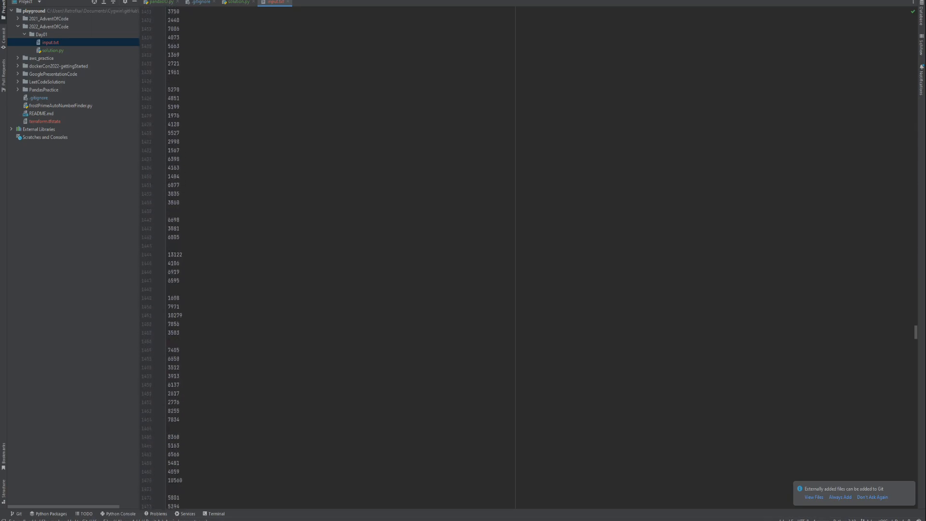
{"action": "scroll", "scroll_direction": "down", "scroll_amount": 3}
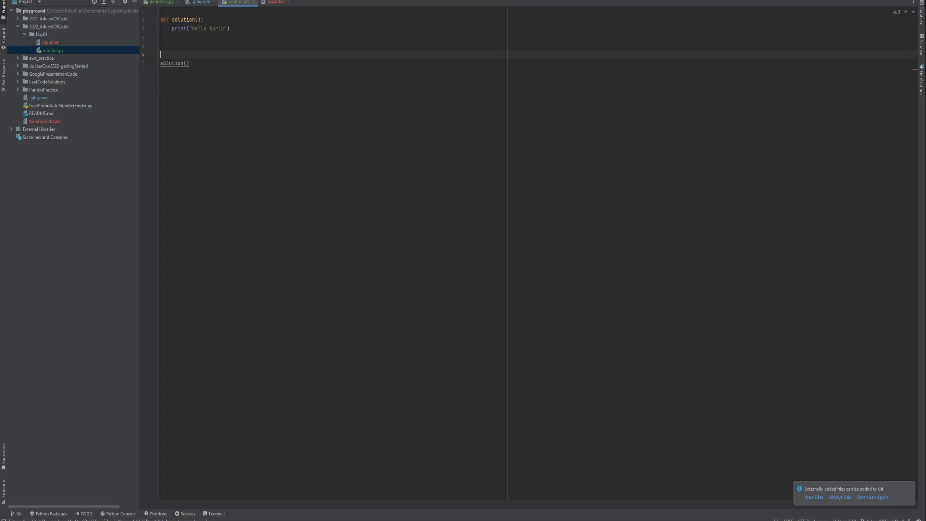
Start largestValue at 0, return and print it, and read input.txt into data
{"action": "type", "text": "returnValue -"}
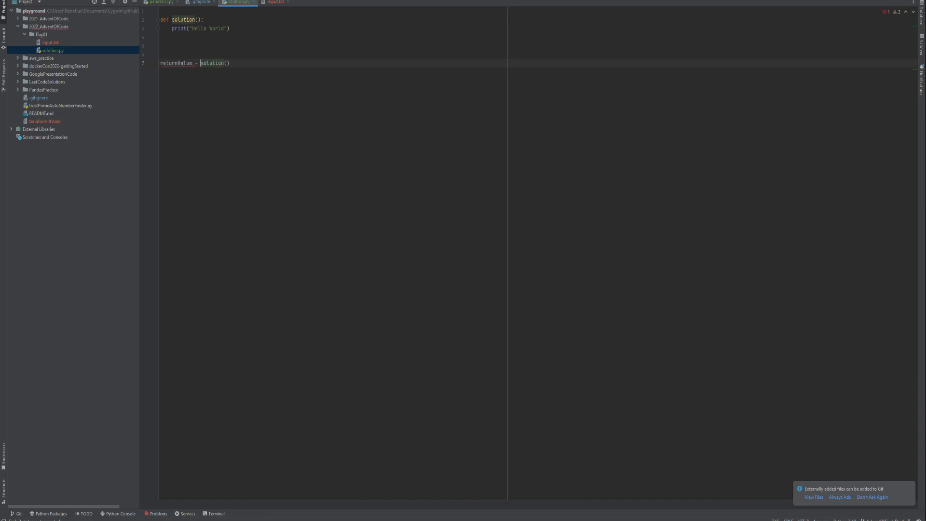
{"action": "type", "text": "print(returnValue)"}
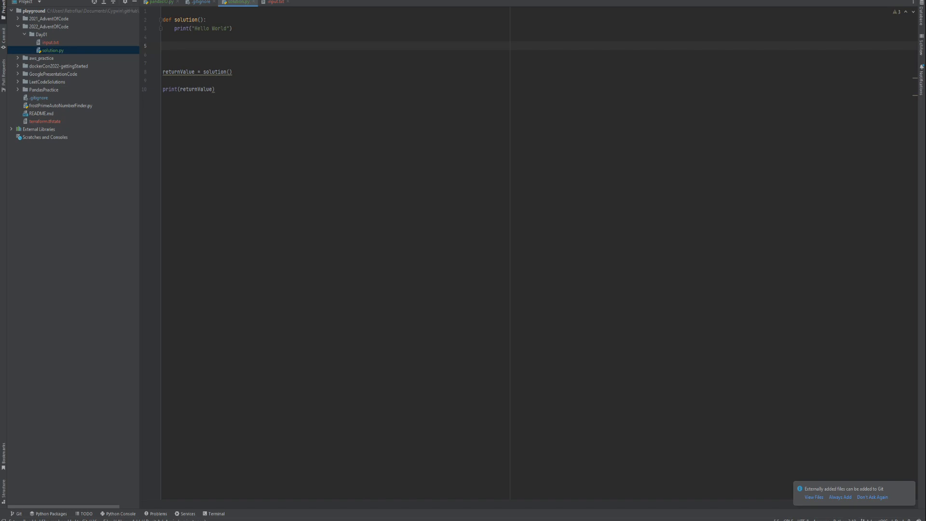
{"action": "type", "text": "largestValue ="}
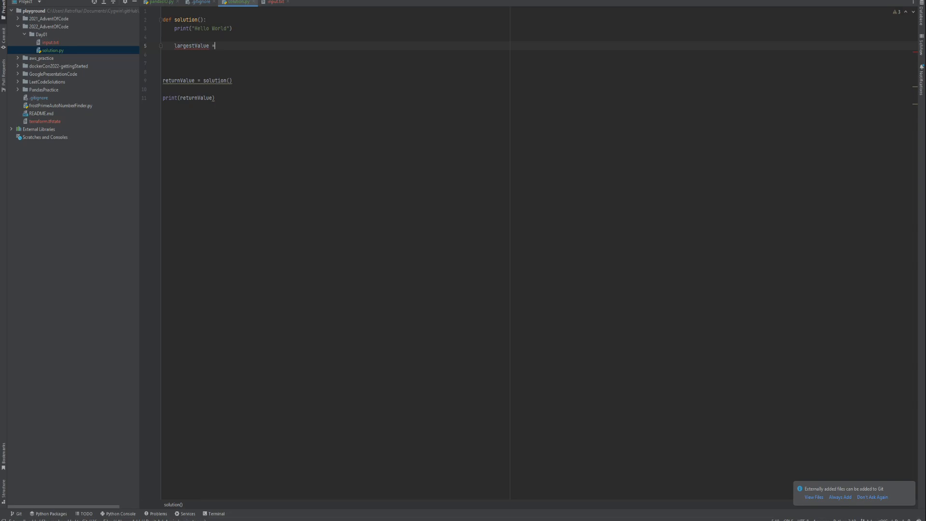
{"action": "type", "text": "0"}
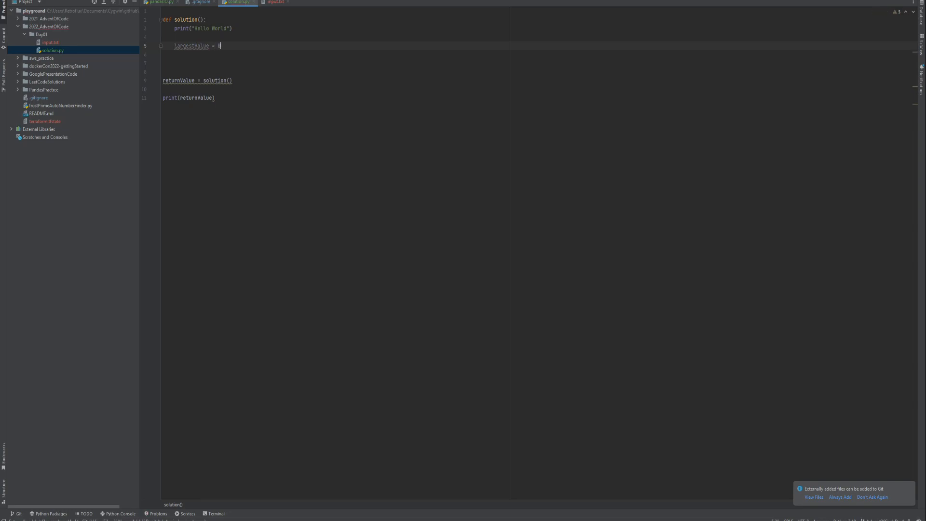
{"action": "type", "text": "with open(\"input.txt"}
{"action": "type", "text": "return largestValue"}
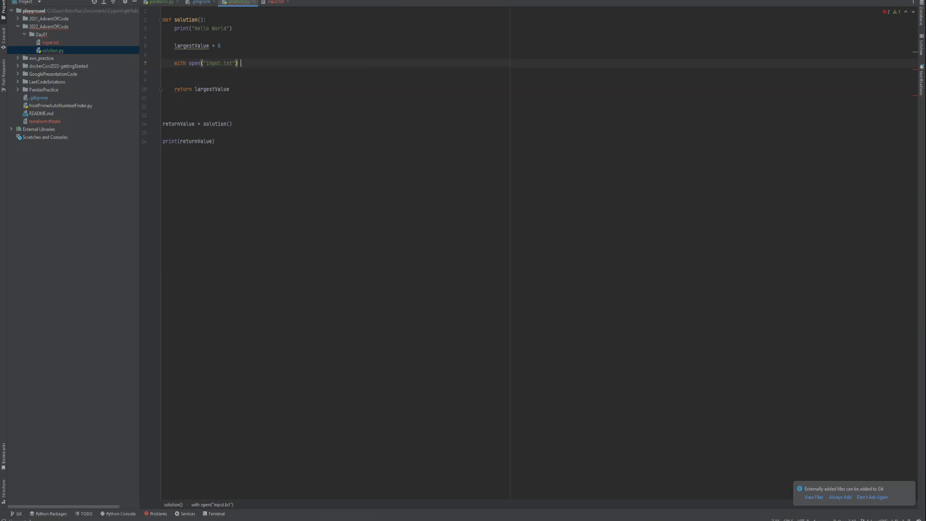
{"action": "type", "text": "as fp:"}
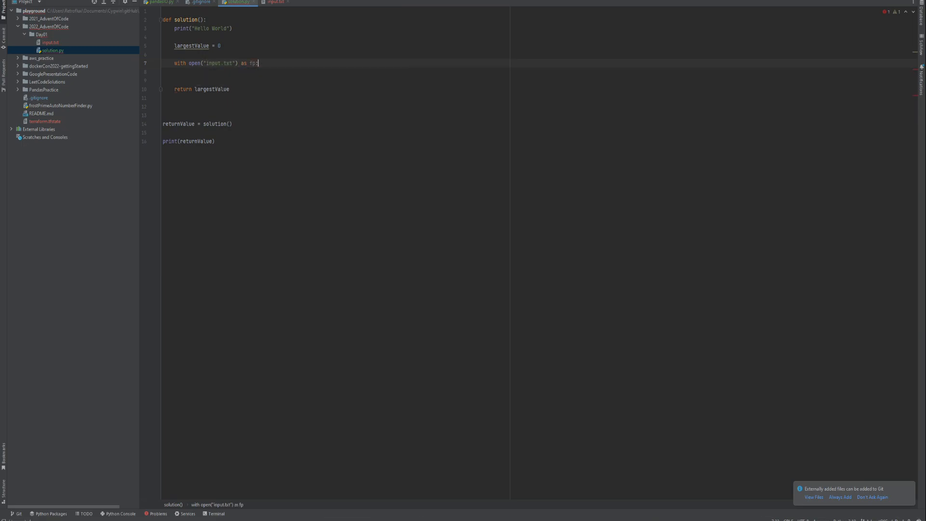
{"action": "key", "text": "enter"}
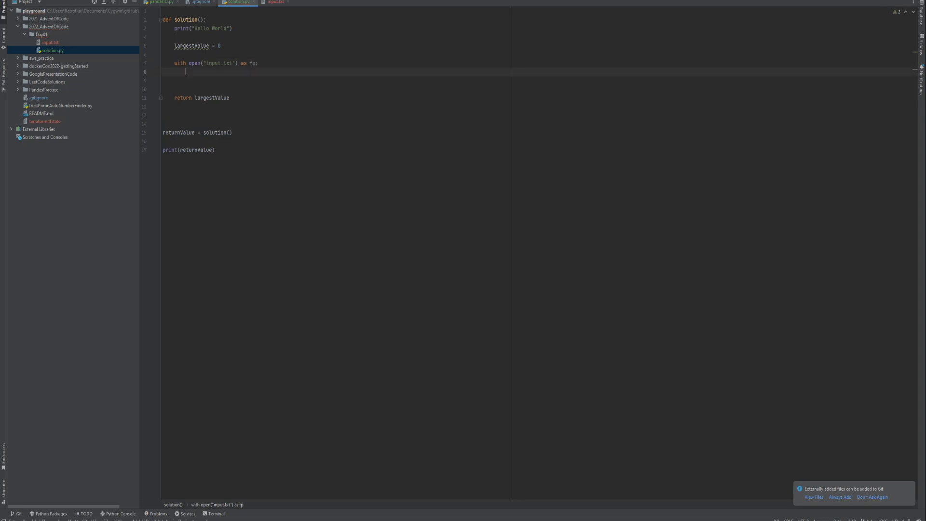
{"action": "type", "text": "data = fp.read()"}
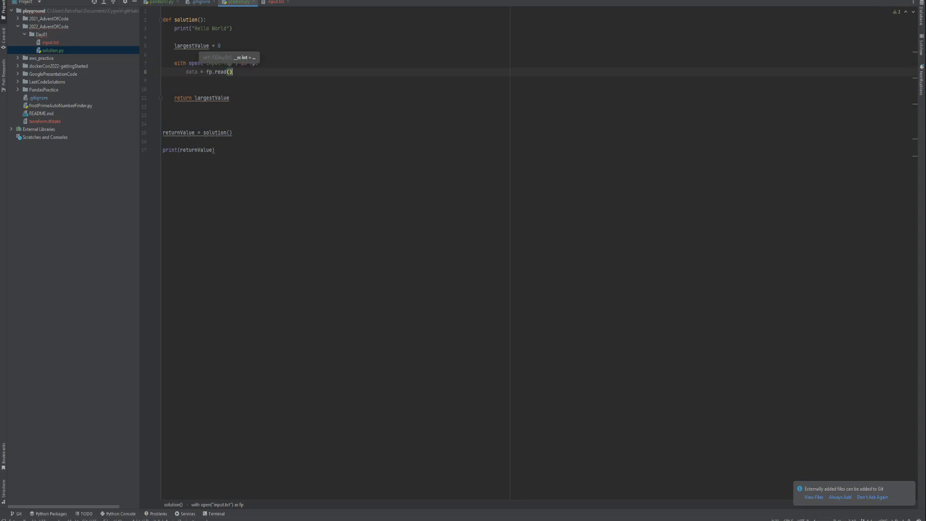
Loop over lines, checking for "" and setting largestValue when localMaximum is larger
{"action": "type", "text": "fopr"}
{"action": "type", "text": "if"}
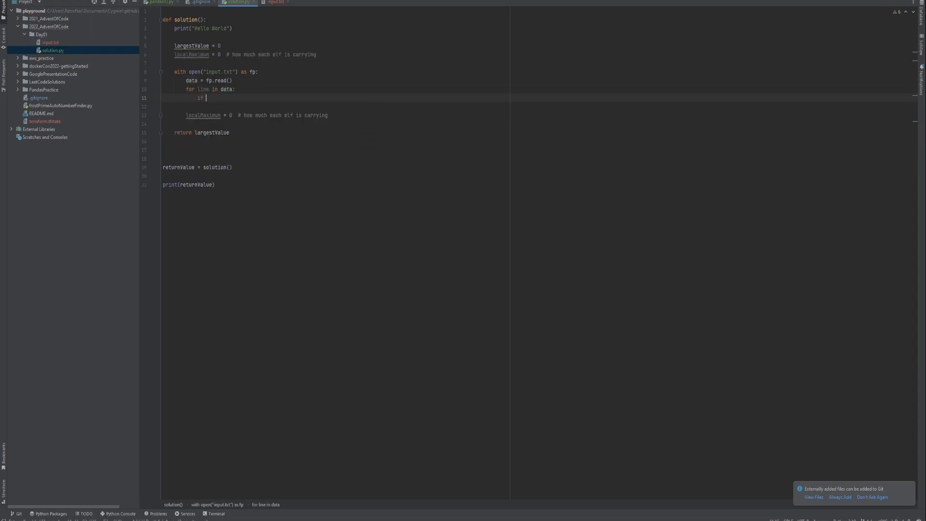
{"action": "type", "text": "line"}
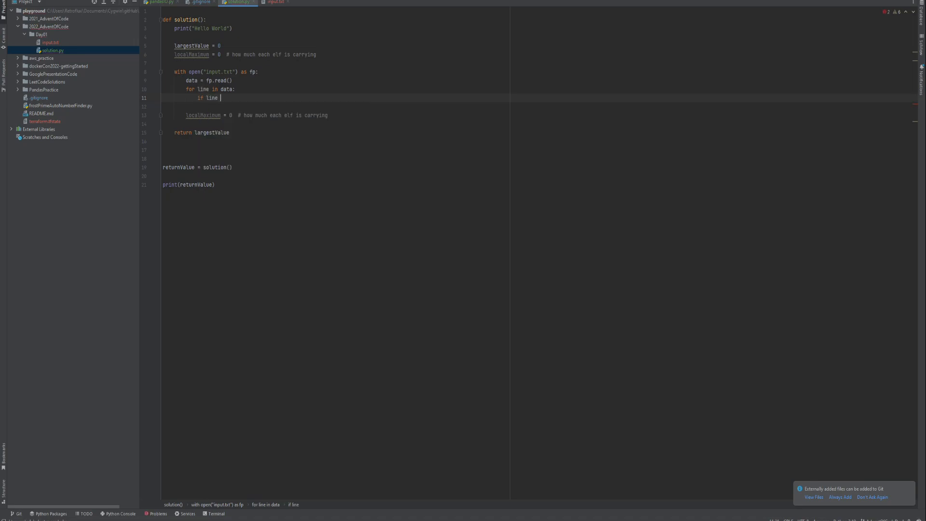
{"action": "type", "text": "== \"\":"}
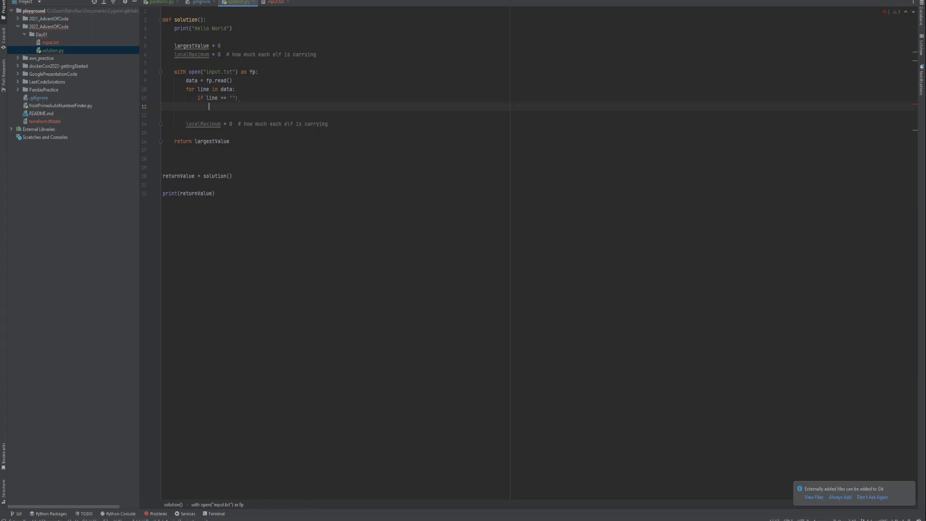
{"action": "type", "text": "local"}
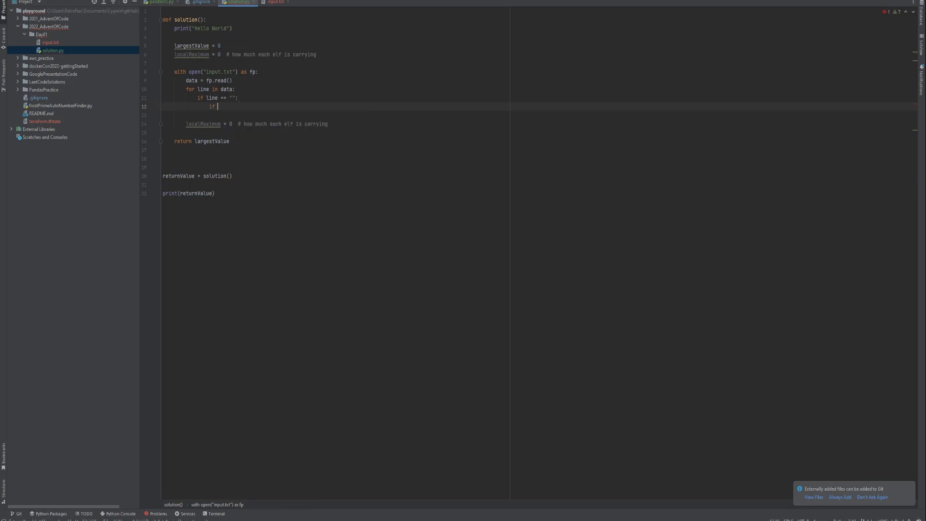
{"action": "type", "text": "localMaximum"}
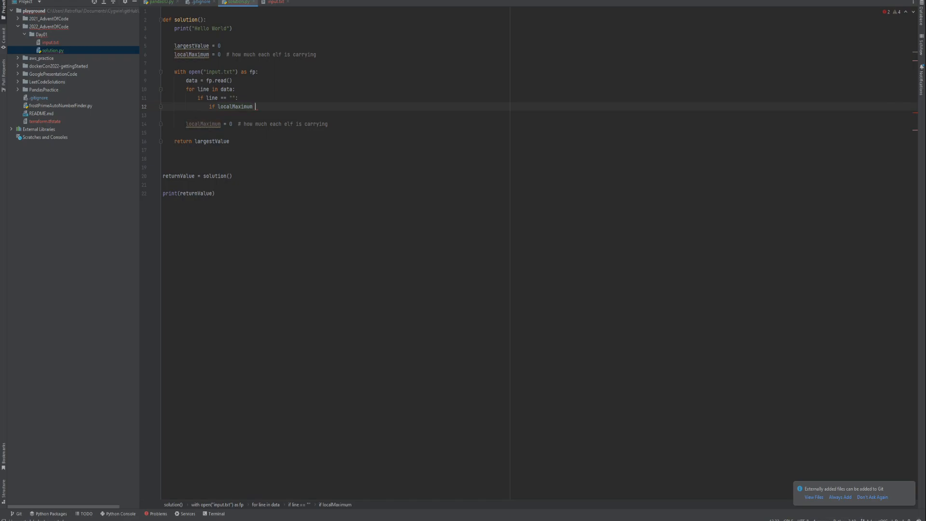
{"action": "type", "text": "> lar"}
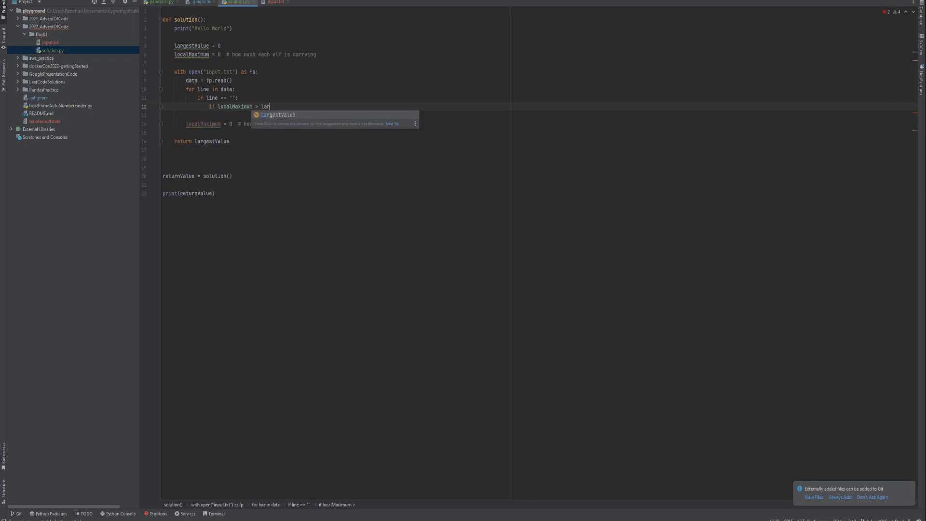
{"action": "key", "text": "Enter"}
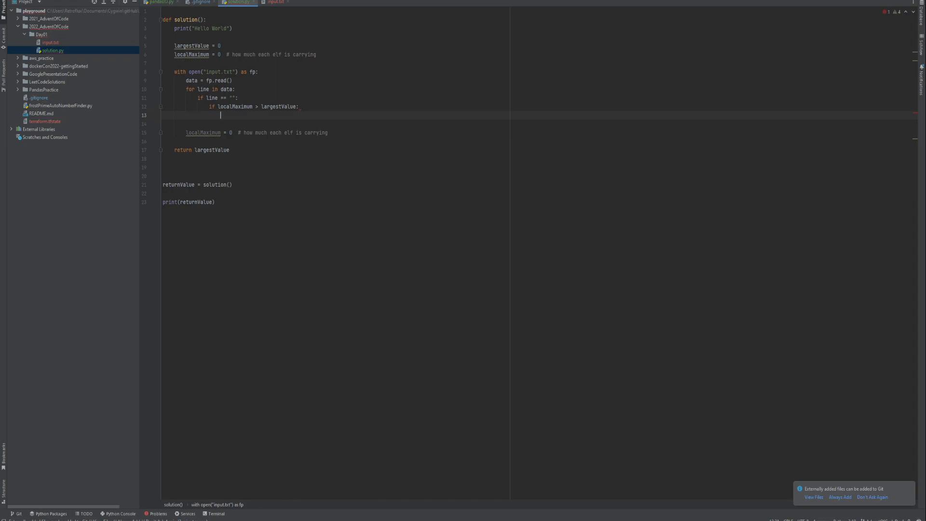
{"action": "type", "text": "largestValue = l"}
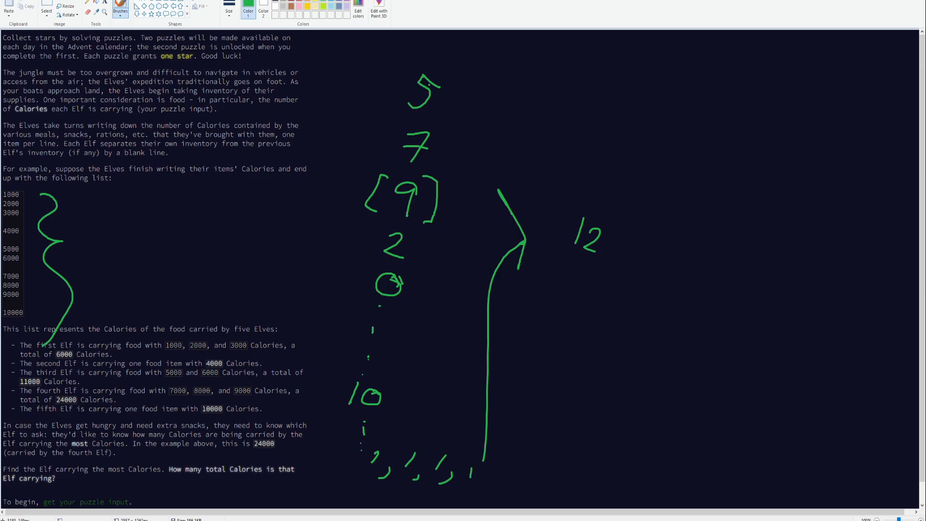
Brush a row of running-maximum numbers above the sketched column
{"action": "left_click_drag", "start_coordinate": [424, 50], "coordinate": [440, 42]}
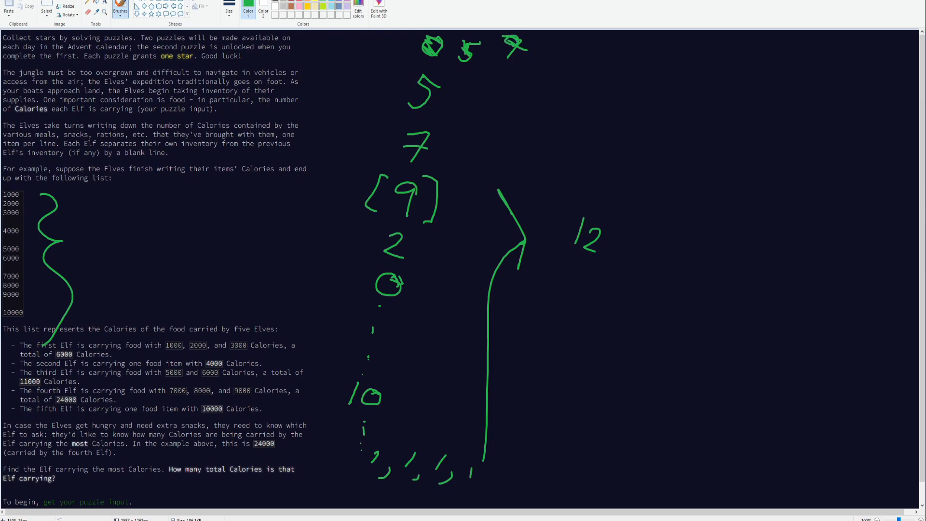
{"action": "left_click_drag", "start_coordinate": [543, 50], "coordinate": [626, 56]}
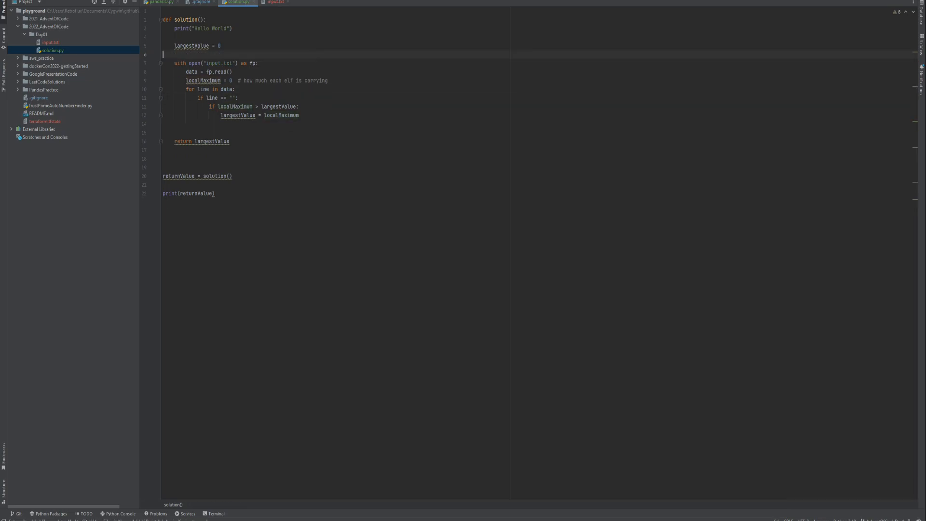
In the taskbar terminal, run cd Day01/ and type python3
{"action": "left_click", "coordinate": [216, 513]}
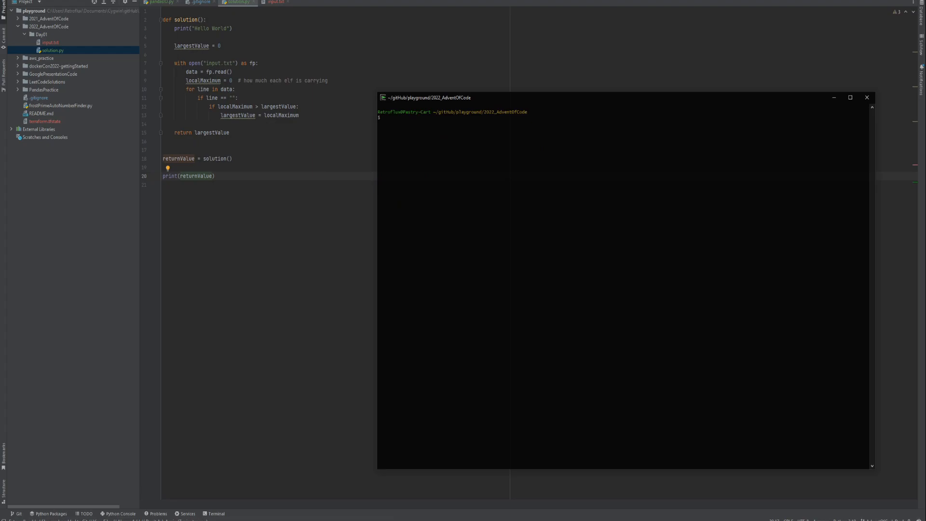
{"action": "type", "text": "python3"}
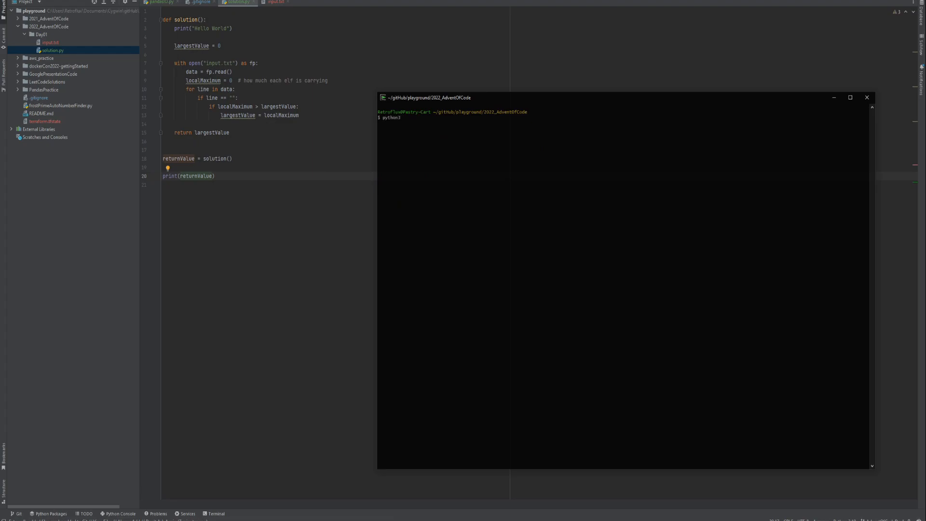
{"action": "type", "text": "s"}
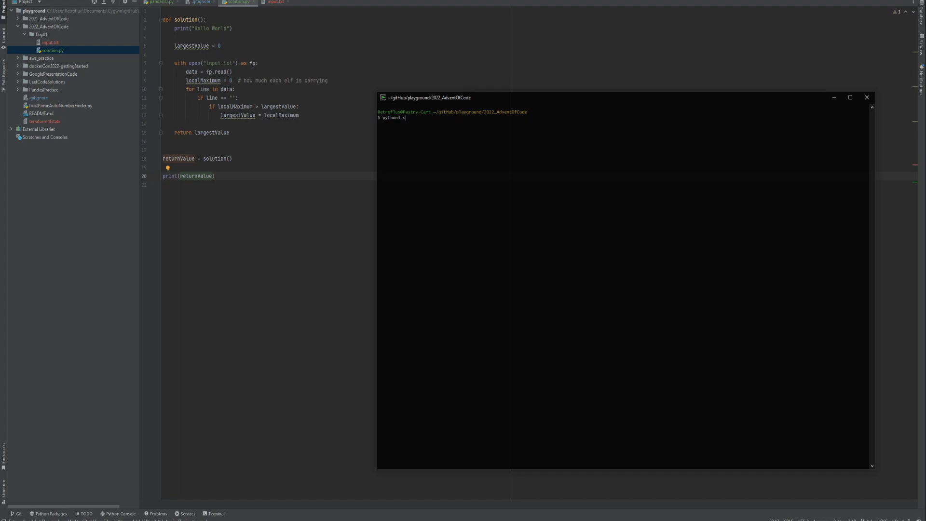
{"action": "type", "text": "olu"}
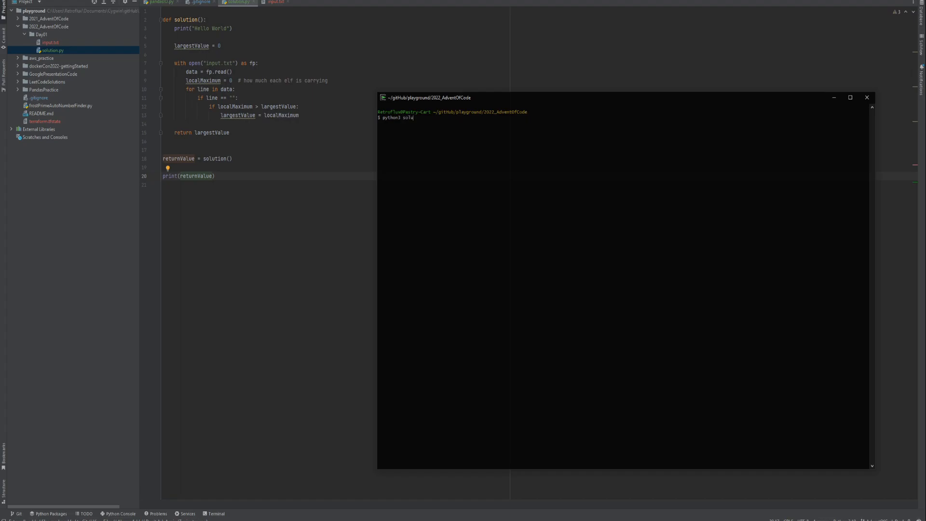
{"action": "key", "text": "BackSpace"}
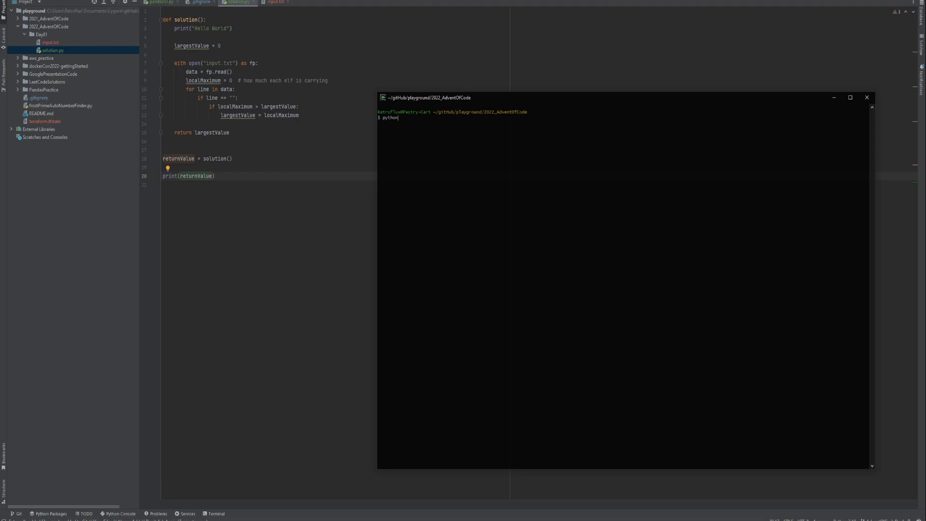
{"action": "type", "text": "cd Day01/"}
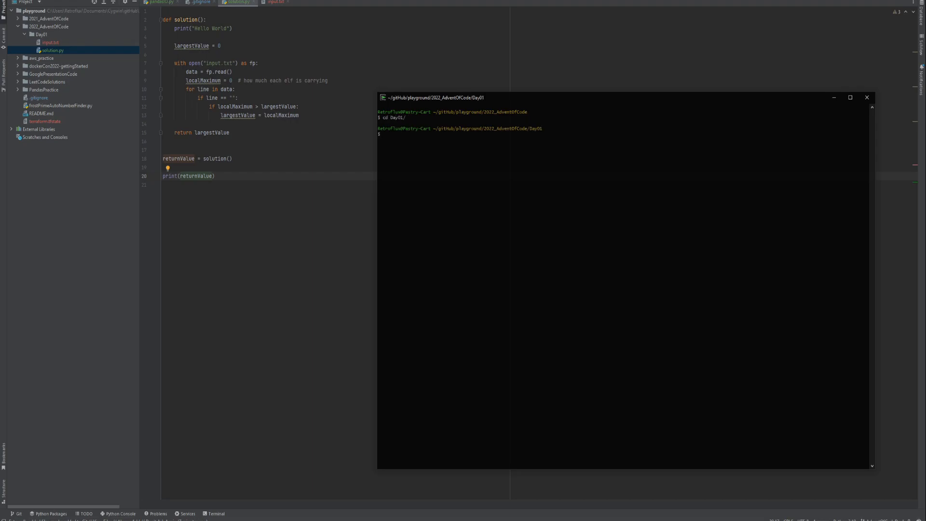
{"action": "type", "text": "python3"}
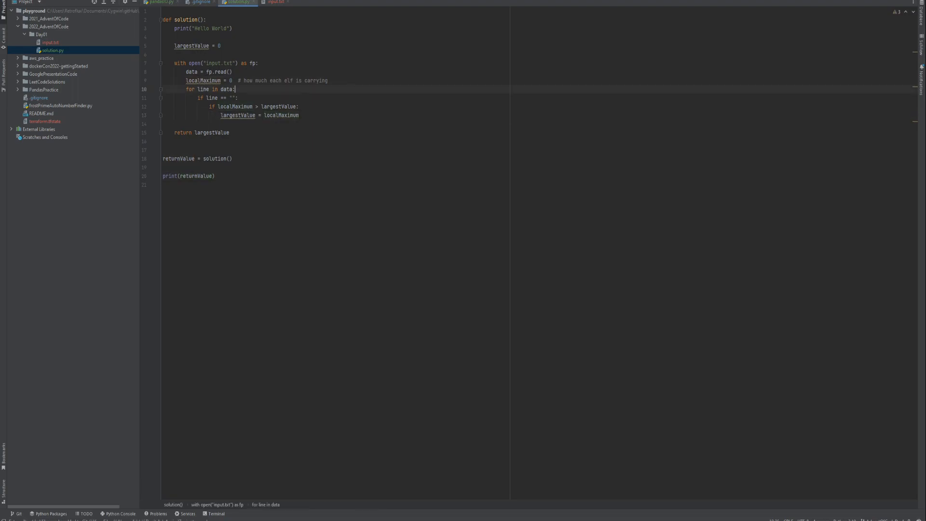
Add localMaximum += int(line) in an else branch and compare lines against "\n"
{"action": "type", "text": "l;"}
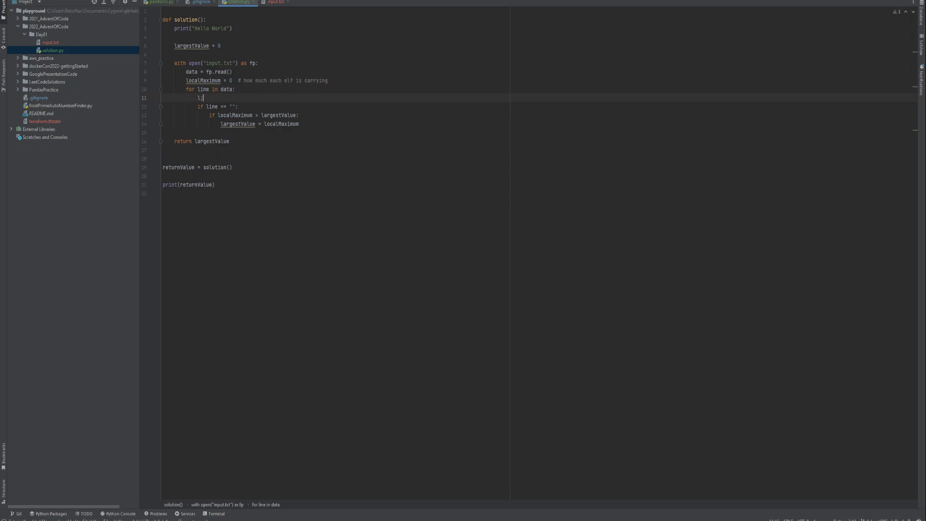
{"action": "type", "text": "ocalMaximum +="}
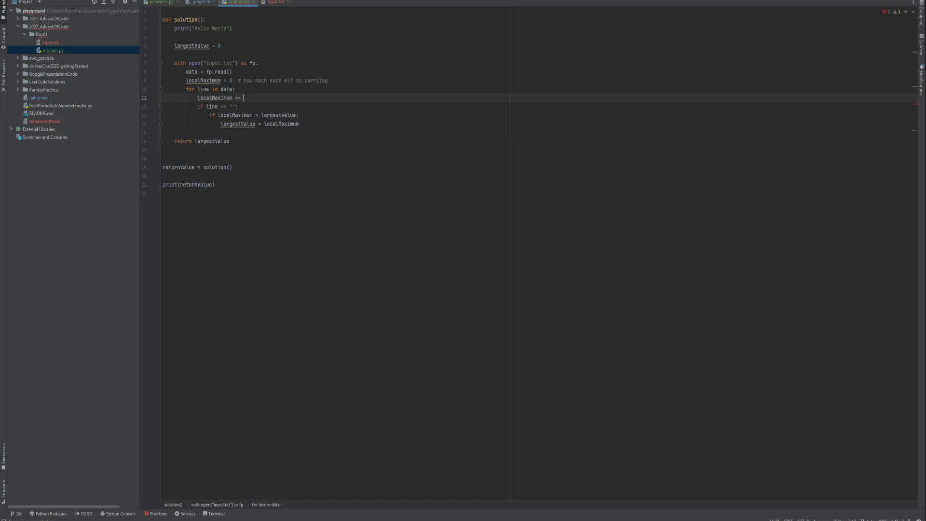
{"action": "type", "text": "line"}
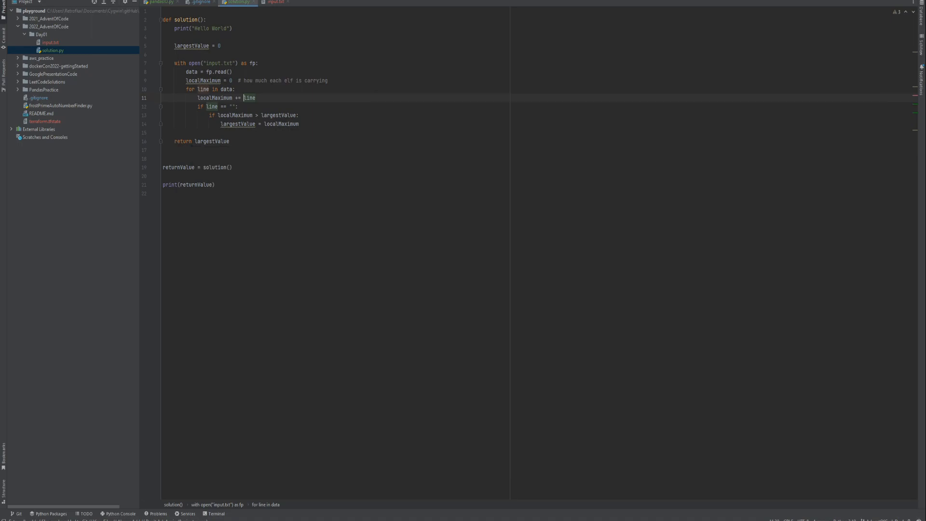
{"action": "type", "text": "int("}
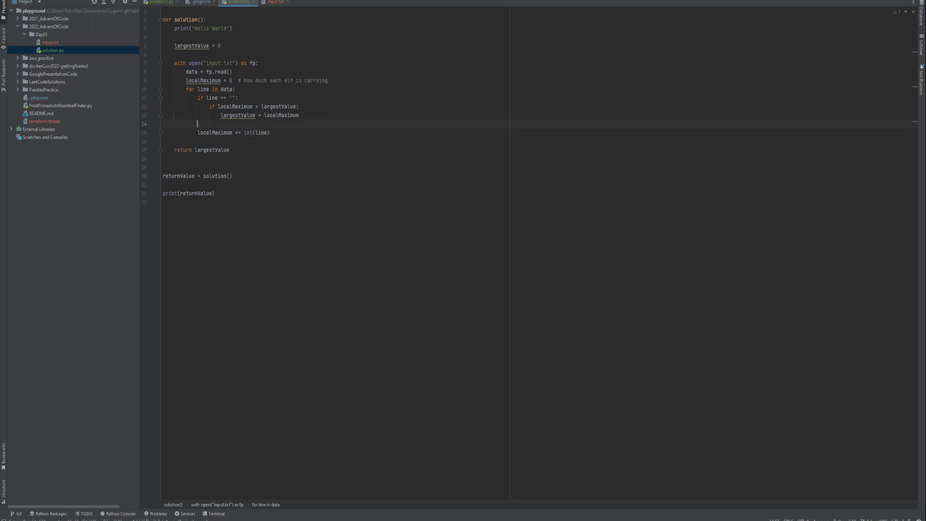
{"action": "type", "text": "else:"}
{"action": "left_click", "coordinate": [538, 98]}
{"action": "type", "text": " or"}
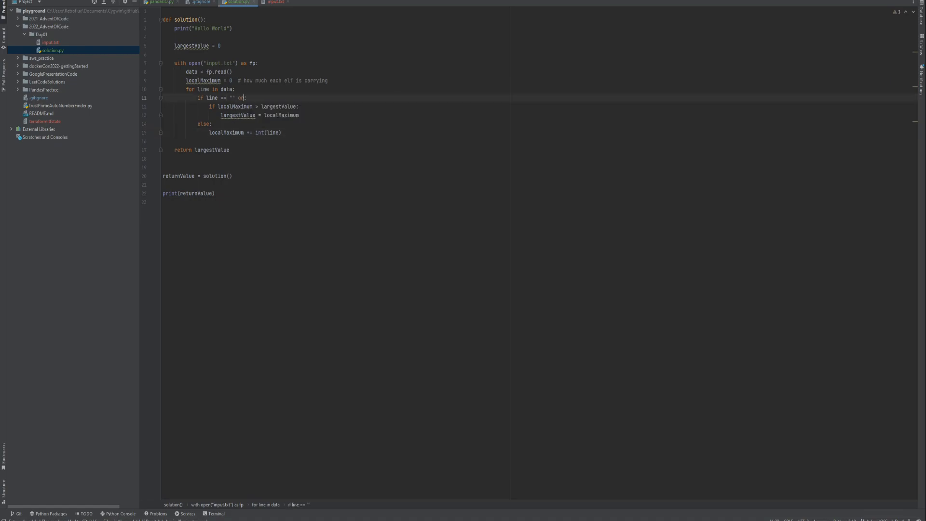
{"action": "type", "text": "line == \""}
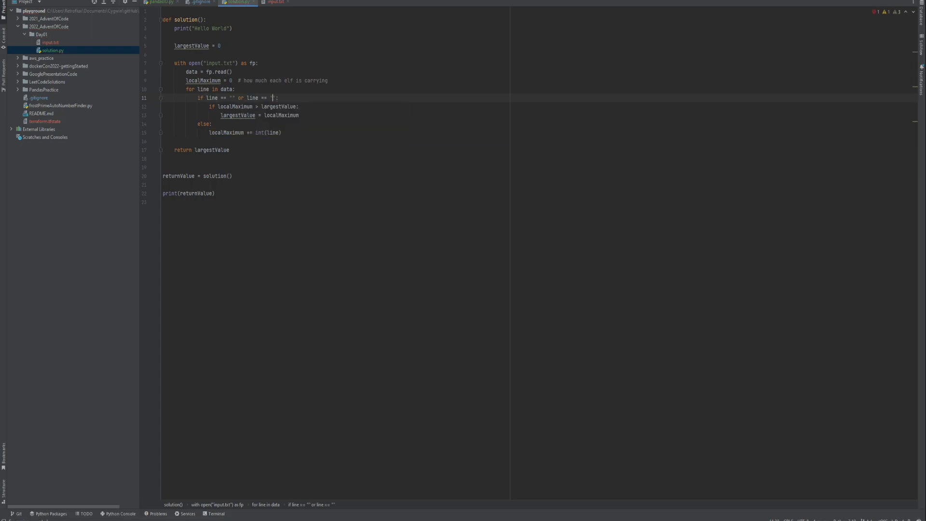
{"action": "type", "text": "\\n"}
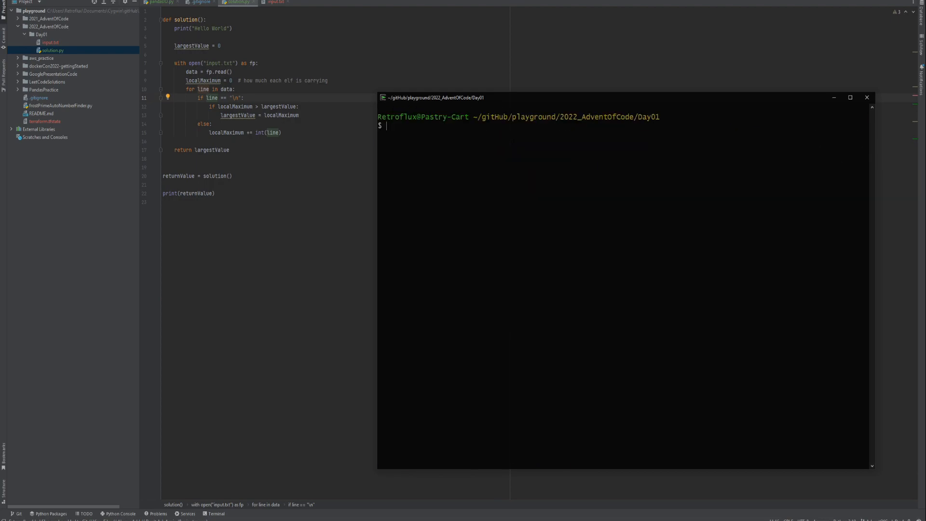
Run python3 solution.py and copy the printed 35228 into the answer box
{"action": "type", "text": "python3 solution.py"}
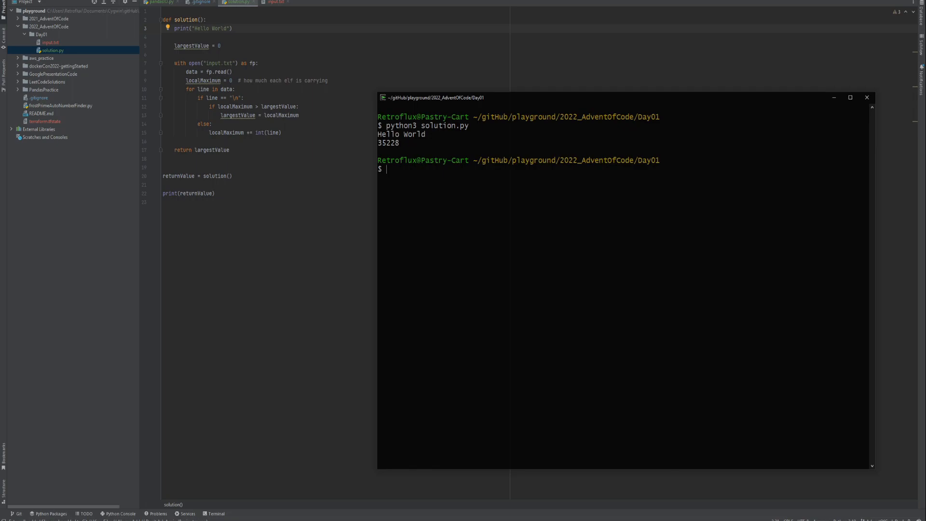
{"action": "double_click", "coordinate": [387, 143]}
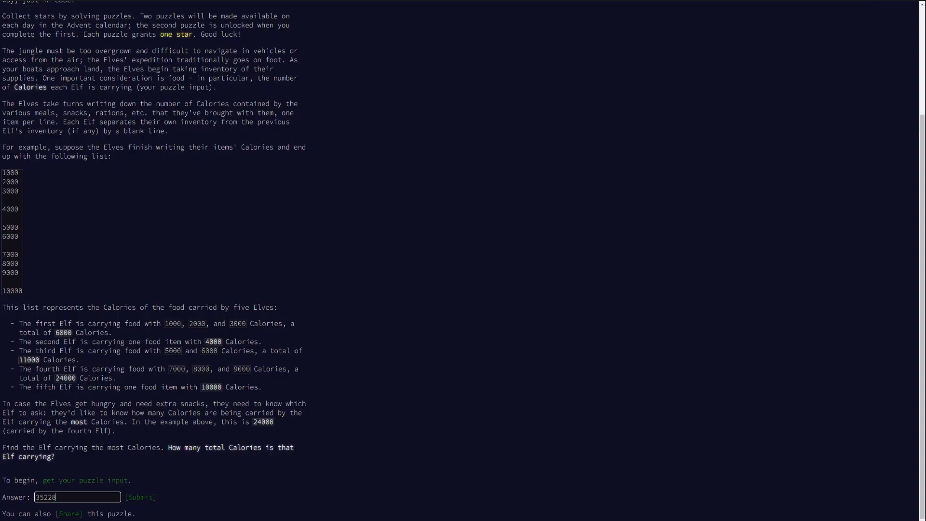
Submit 35228 as the part one answer
{"action": "left_click", "coordinate": [140, 497]}
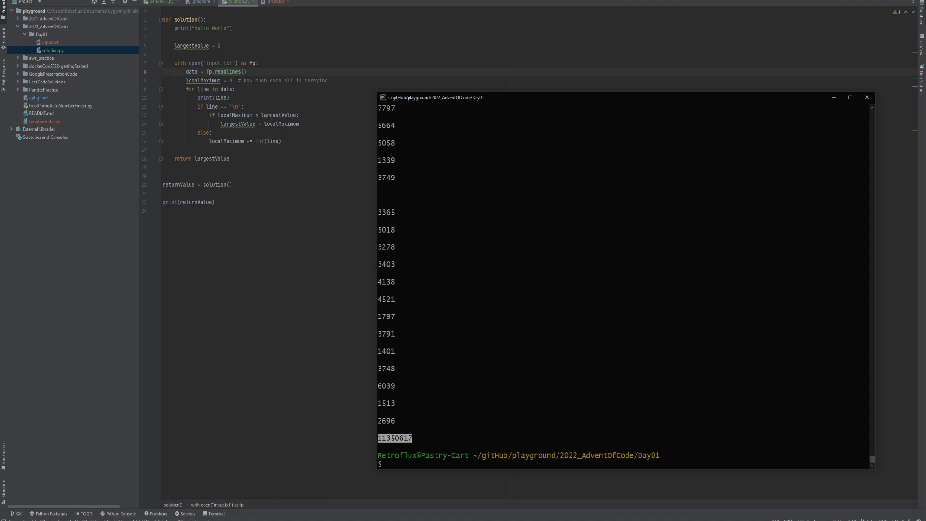
Create a new file small.txt in the Day01 folder and answer the Add to Git prompt
{"action": "right_click", "coordinate": [42, 34]}
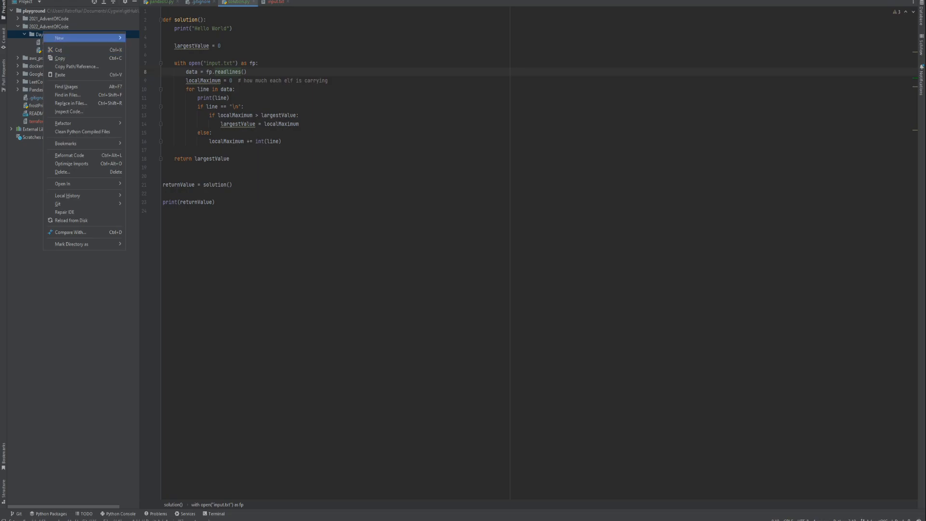
{"action": "left_click", "coordinate": [58, 37]}
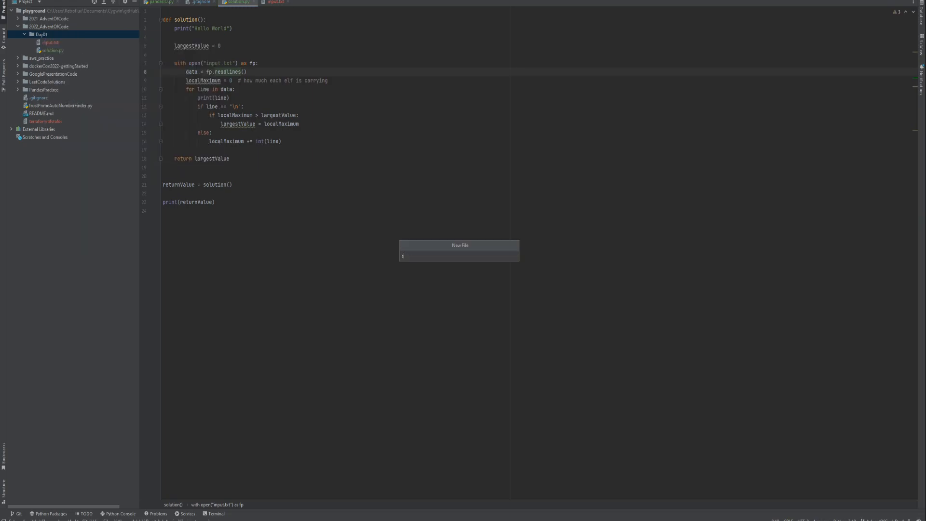
{"action": "key", "text": "enter"}
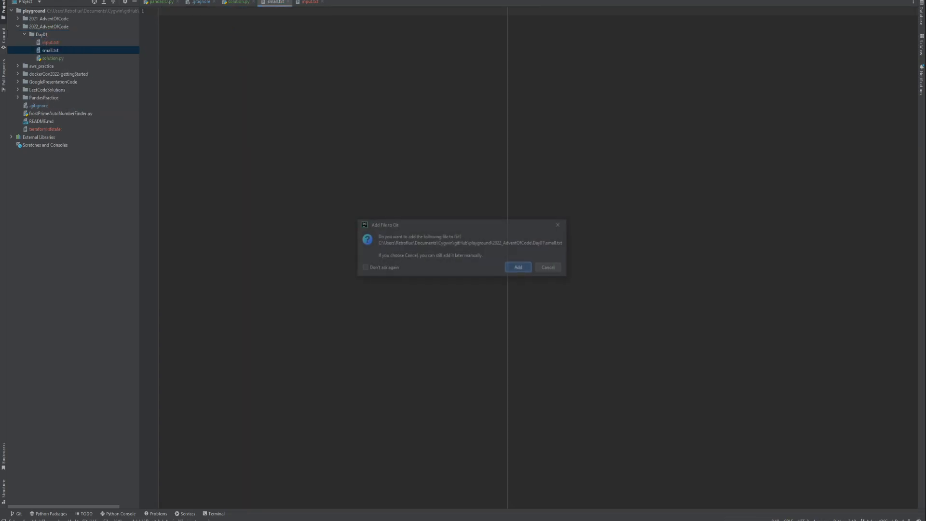
{"action": "left_click", "coordinate": [518, 267]}
{"action": "type", "text": "6"}
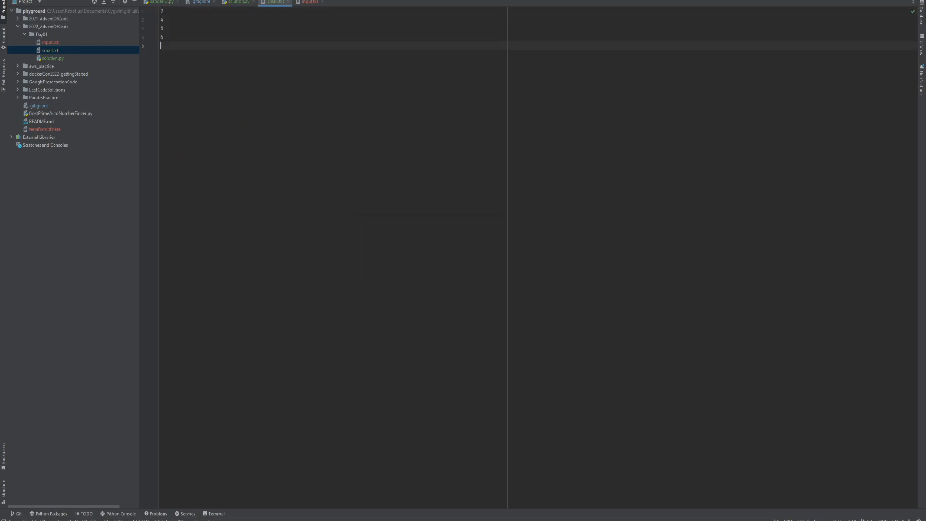
Fill small.txt with five short groups of test numbers separated by blank lines
{"action": "type", "text": "1"}
{"action": "type", "text": "2"}
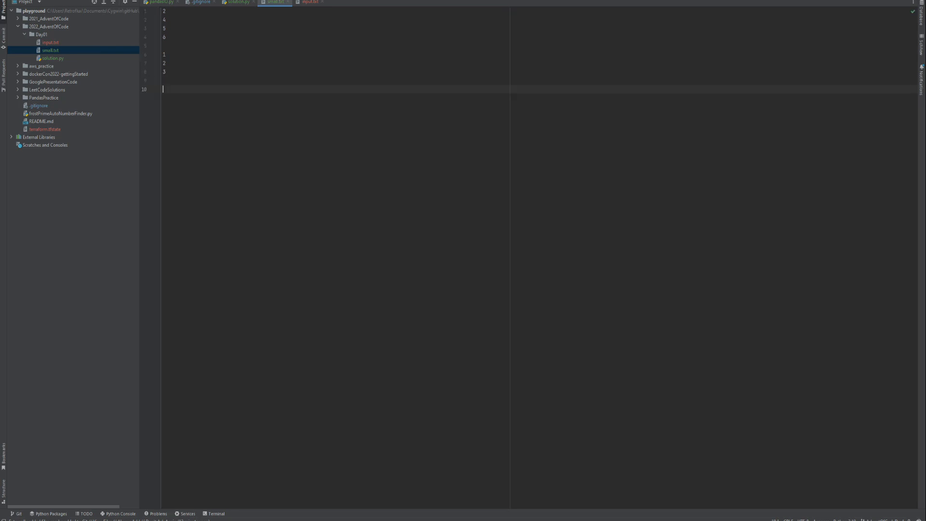
{"action": "type", "text": "5"}
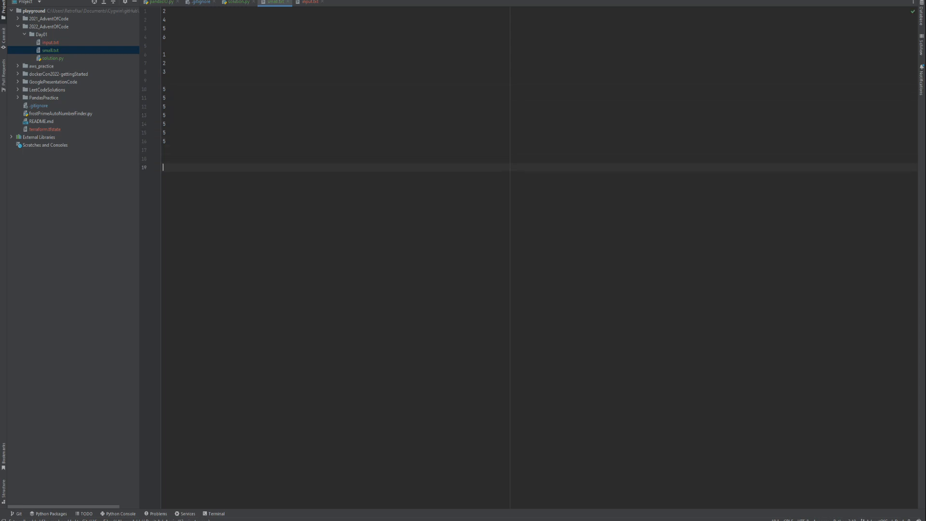
{"action": "type", "text": "2"}
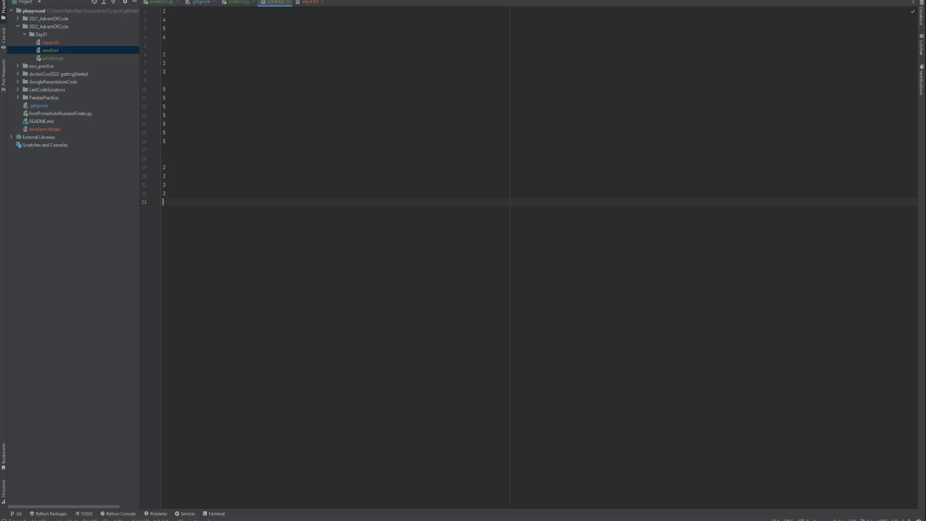
{"action": "type", "text": "9"}
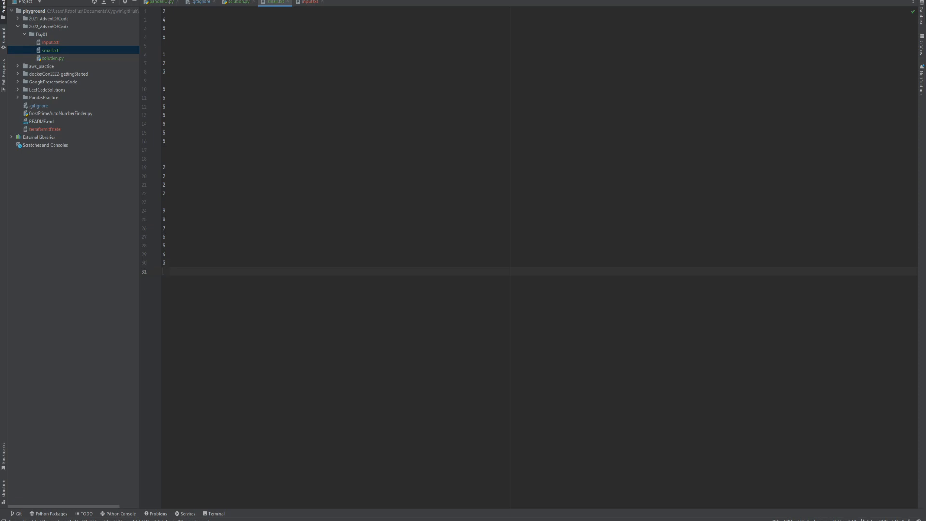
{"action": "type", "text": "3"}
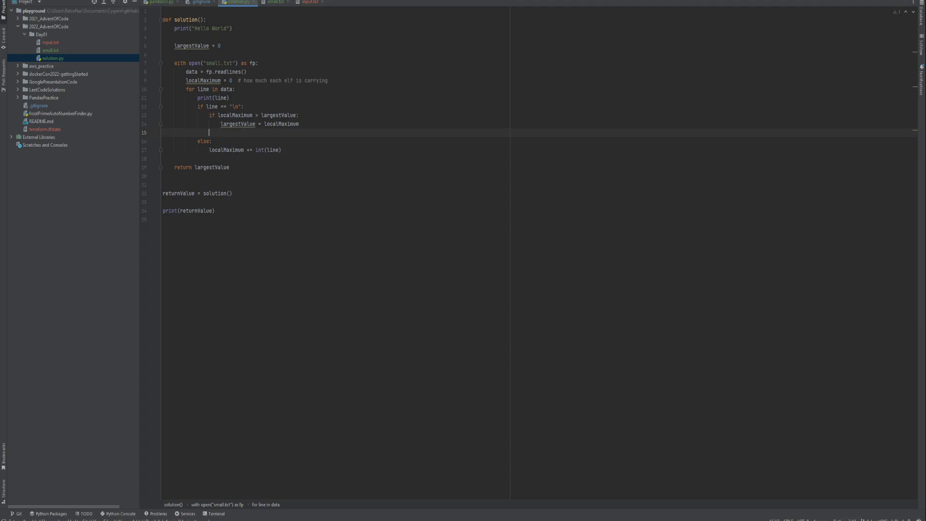
Add 'localMaximum = 0' after updating largestValue, then rerun on input.txt to get 74711
{"action": "type", "text": "localMaximum ="}
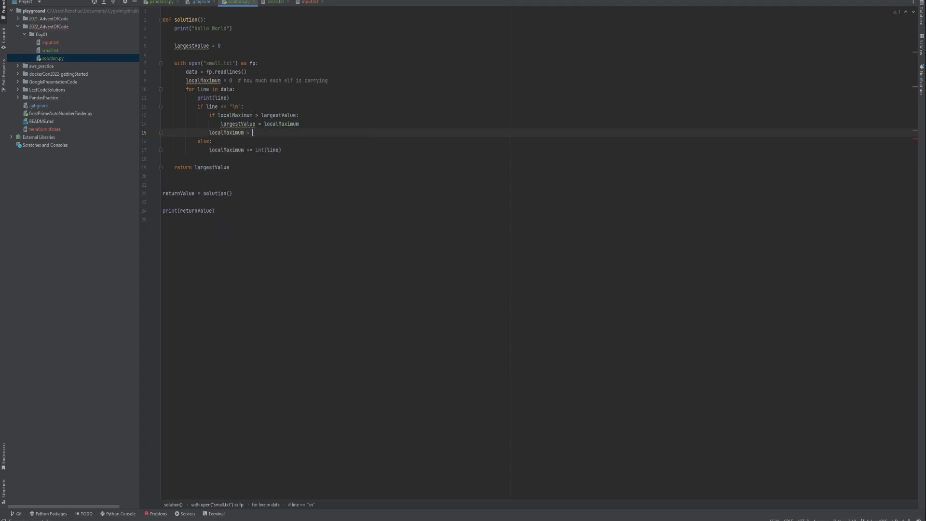
{"action": "type", "text": "0"}
{"action": "left_click", "coordinate": [217, 63]}
{"action": "type", "text": "input"}
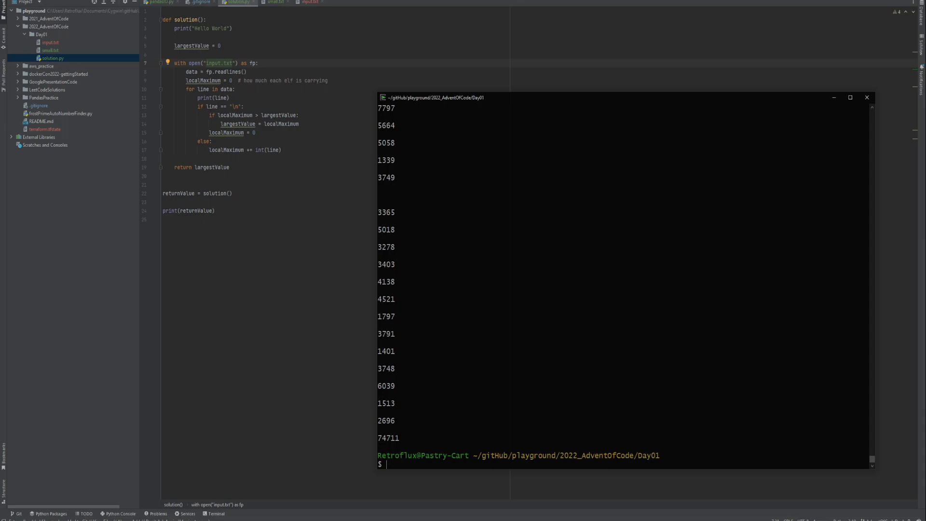
{"action": "key", "text": "ctrl+c"}
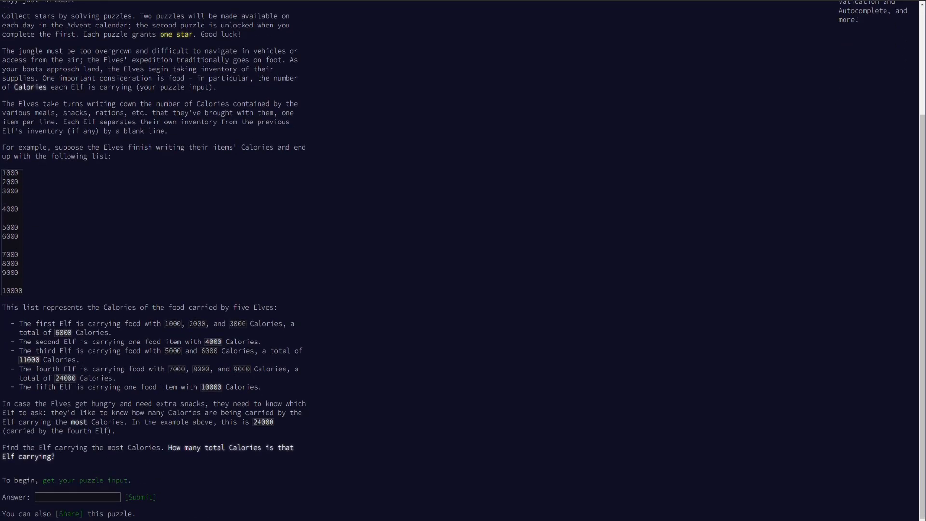
Submit 74711 as the Part One answer and continue to Part Two
{"action": "type", "text": "74711"}
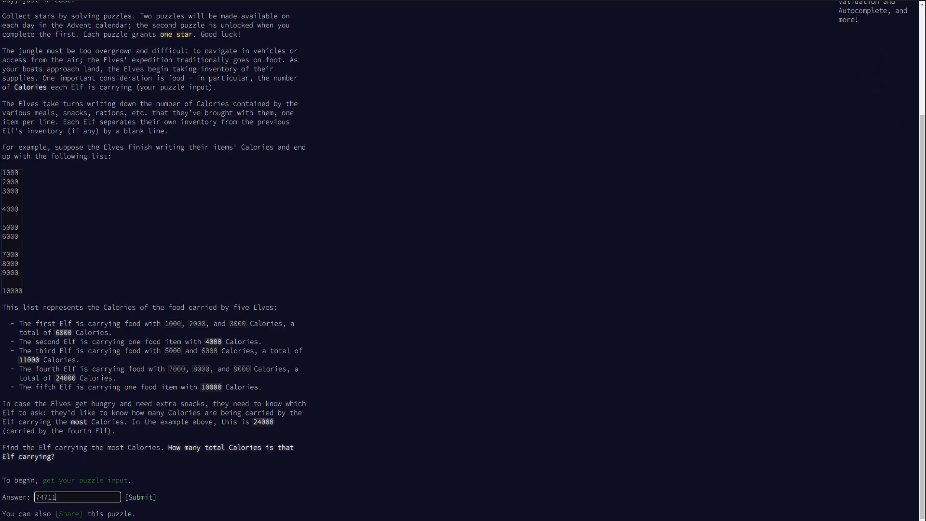
{"action": "left_click", "coordinate": [140, 497]}
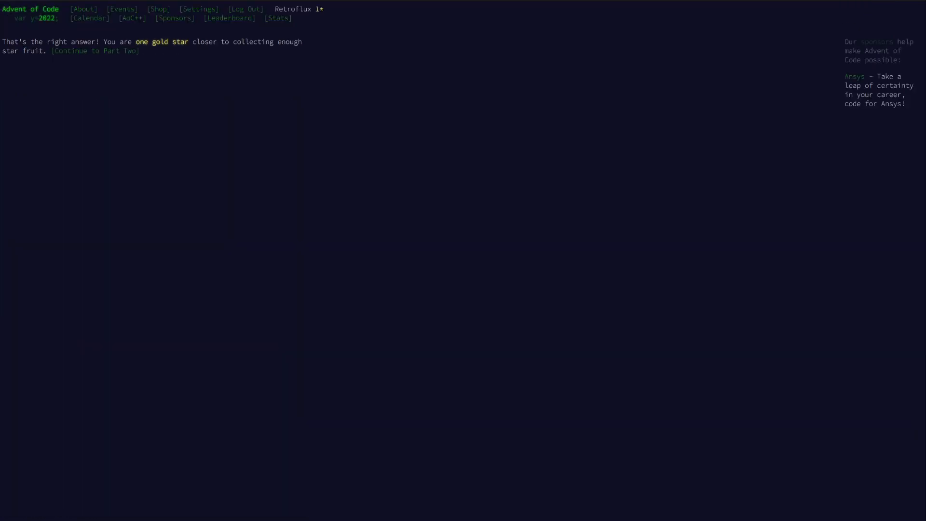
{"action": "left_click", "coordinate": [95, 51]}
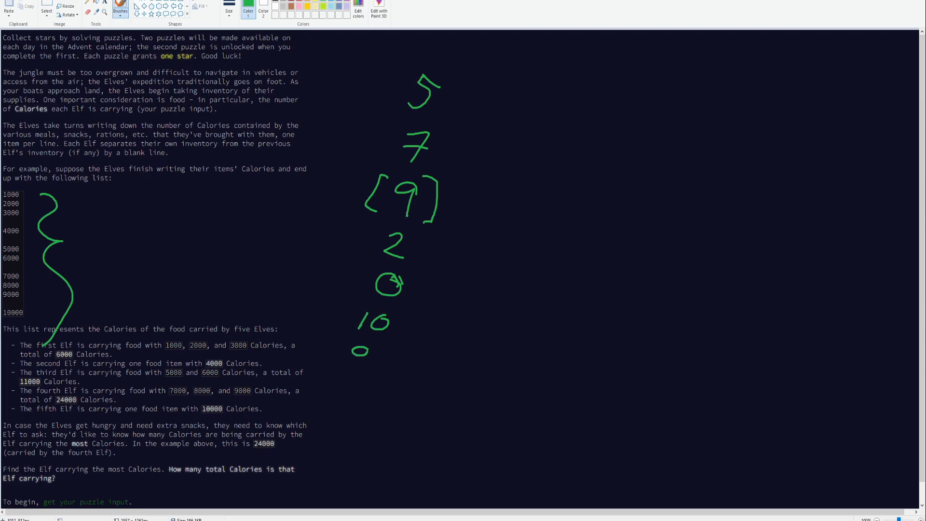
Sketch example numbers, brackets and updated running top values on the puzzle screenshot in green
{"action": "left_click_drag", "start_coordinate": [355, 355], "coordinate": [340, 446]}
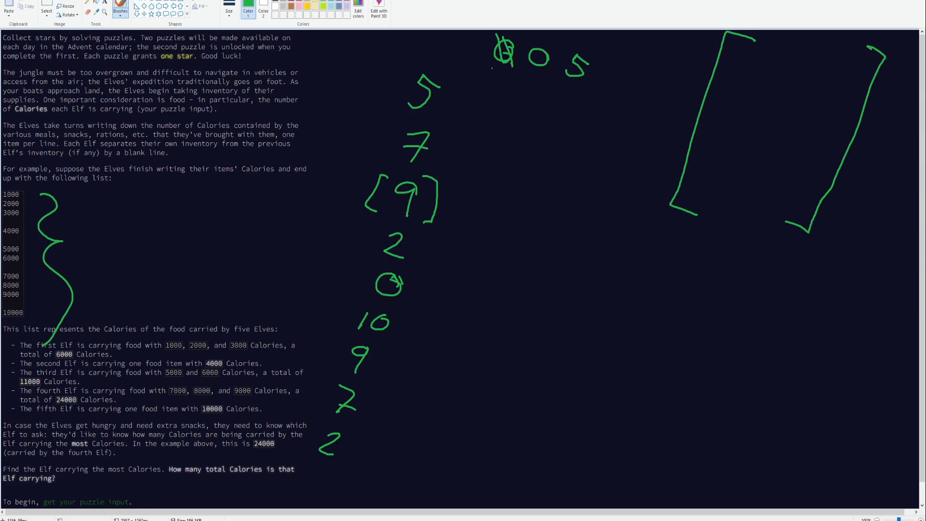
{"action": "left_click_drag", "start_coordinate": [493, 62], "coordinate": [502, 79]}
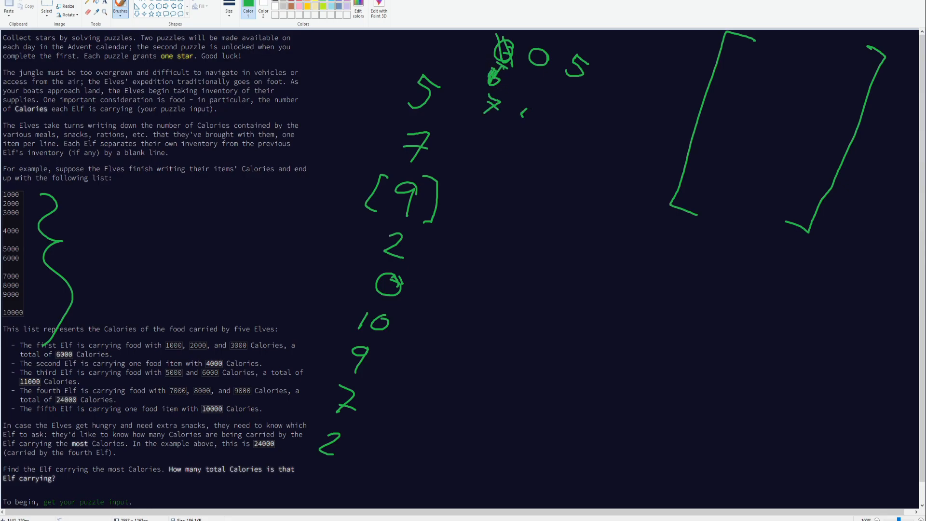
{"action": "left_click_drag", "start_coordinate": [517, 106], "coordinate": [558, 129]}
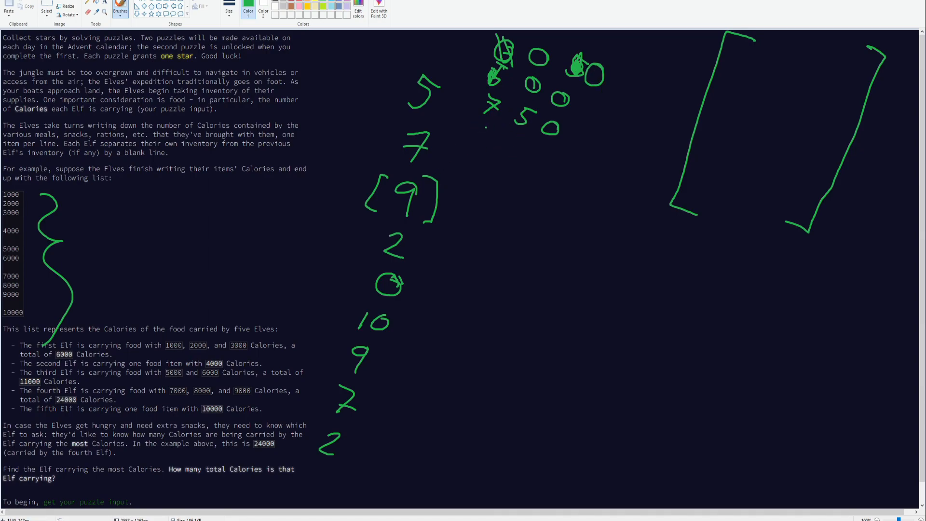
{"action": "left_click_drag", "start_coordinate": [479, 130], "coordinate": [538, 171]}
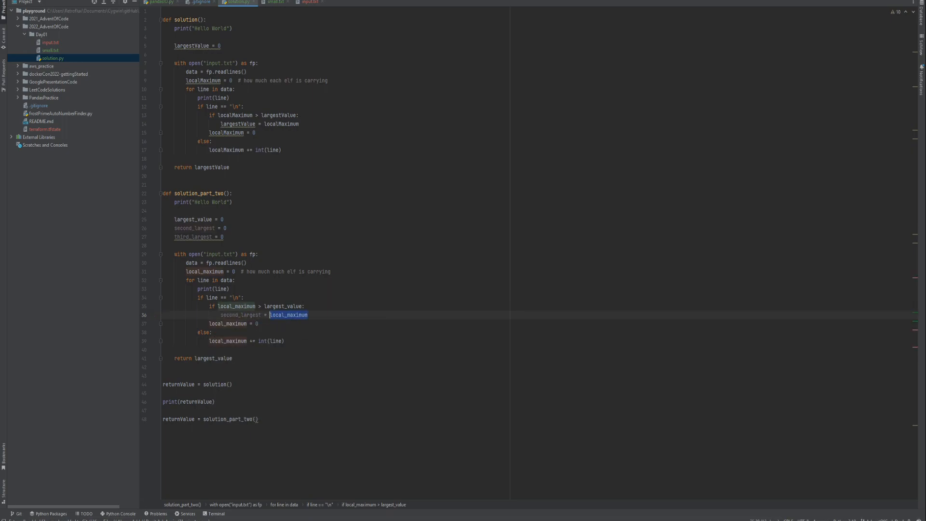
In the new-maximum branch, shift third_largest and second_largest down and set largest_value = local_maximum
{"action": "type", "text": "largest_value"}
{"action": "type", "text": "third_largest"}
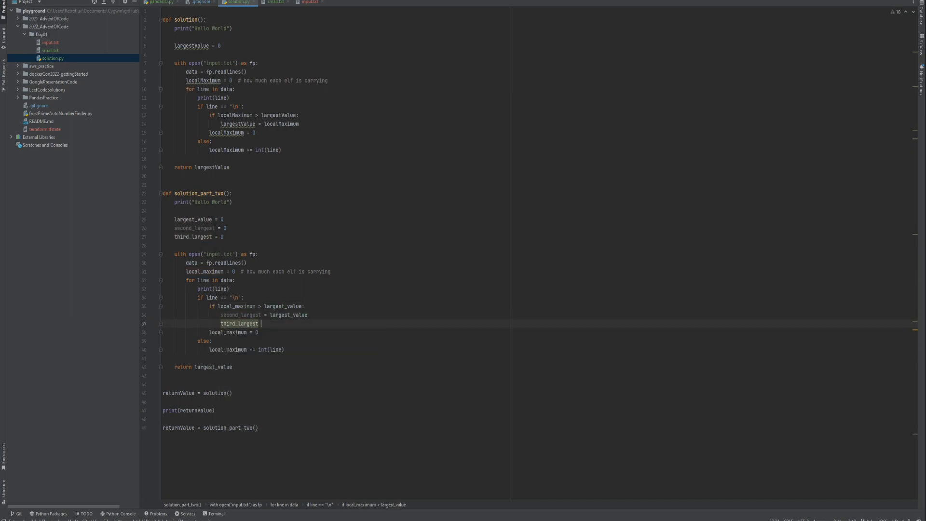
{"action": "type", "text": "="}
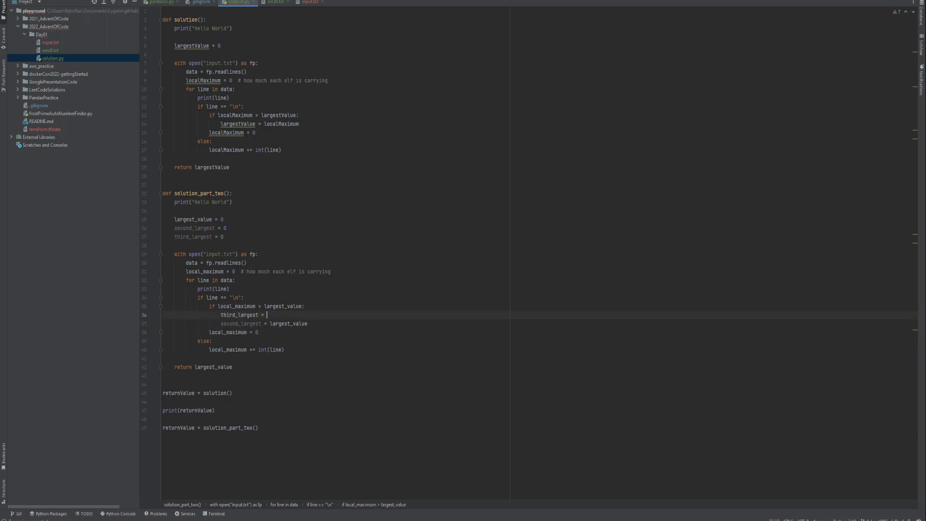
{"action": "type", "text": "second_largest"}
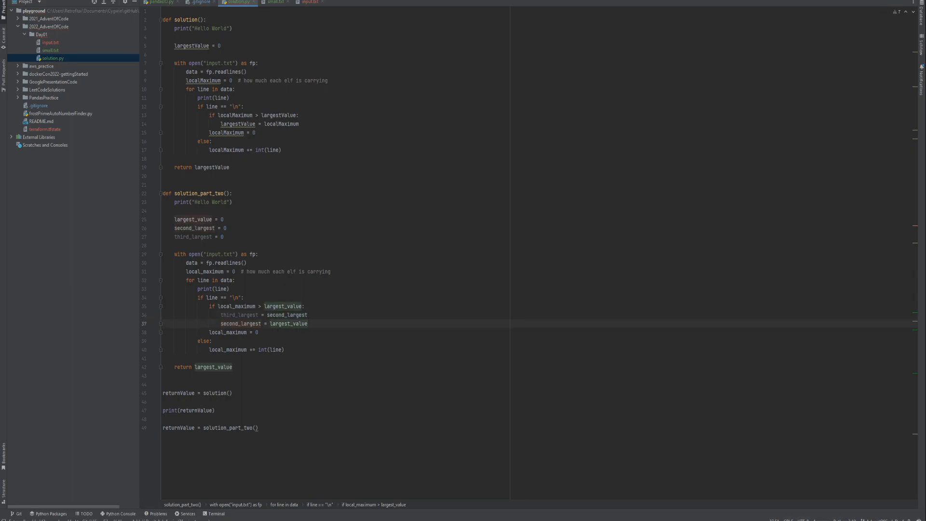
{"action": "type", "text": "larg"}
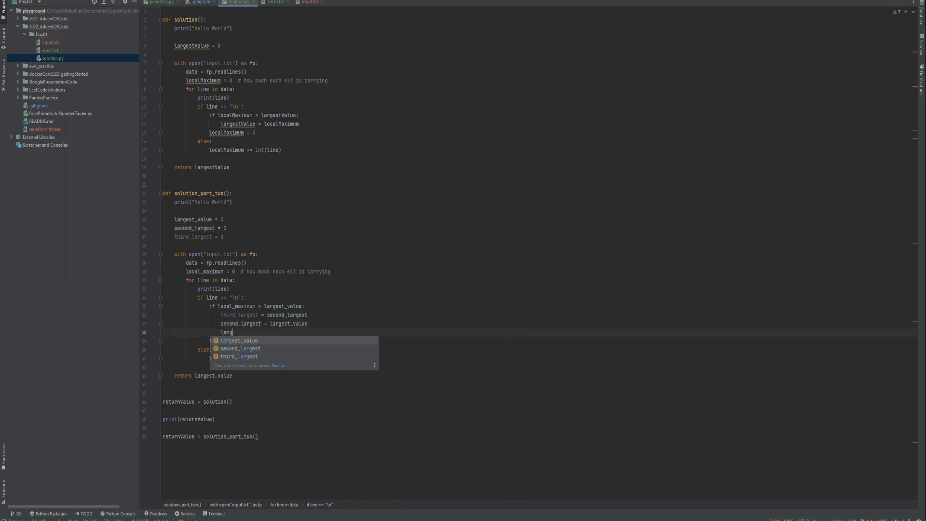
{"action": "type", "text": "largest_value ="}
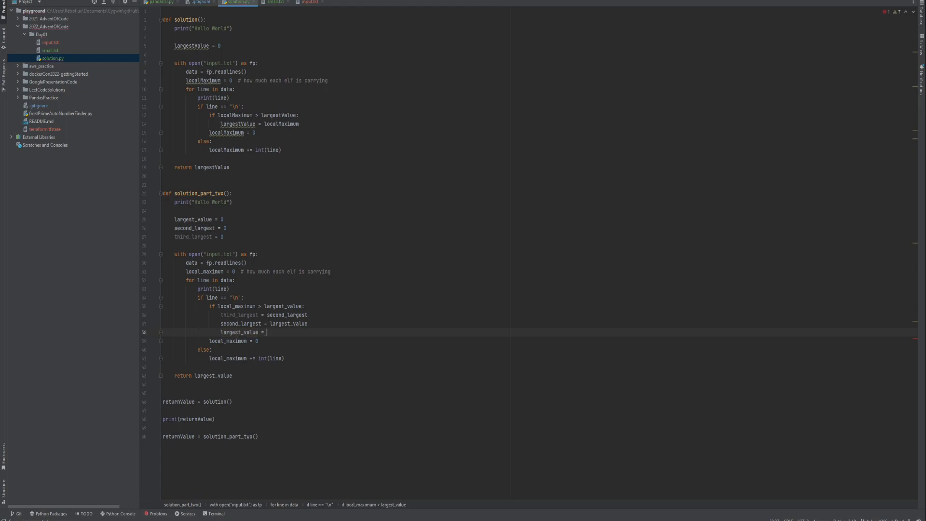
{"action": "type", "text": "local_maximum"}
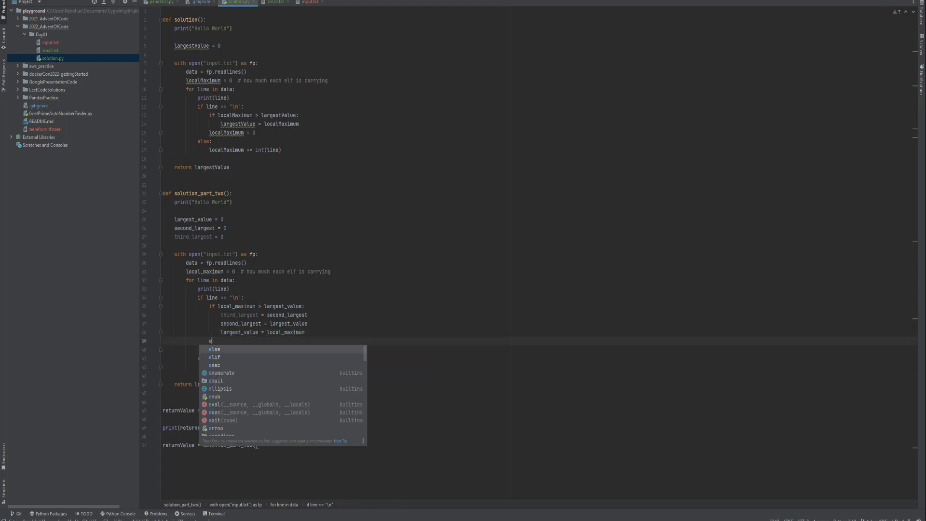
{"action": "type", "text": "lif"}
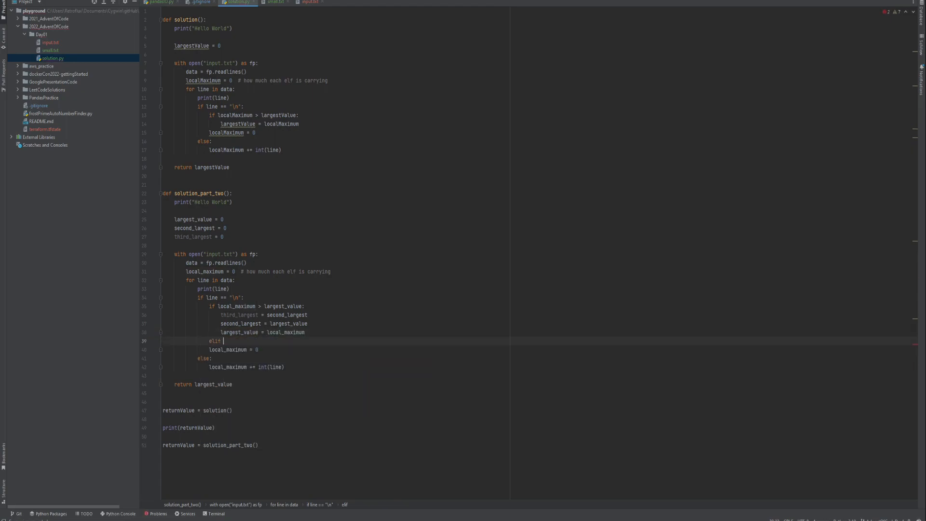
{"action": "type", "text": "second_largest:"}
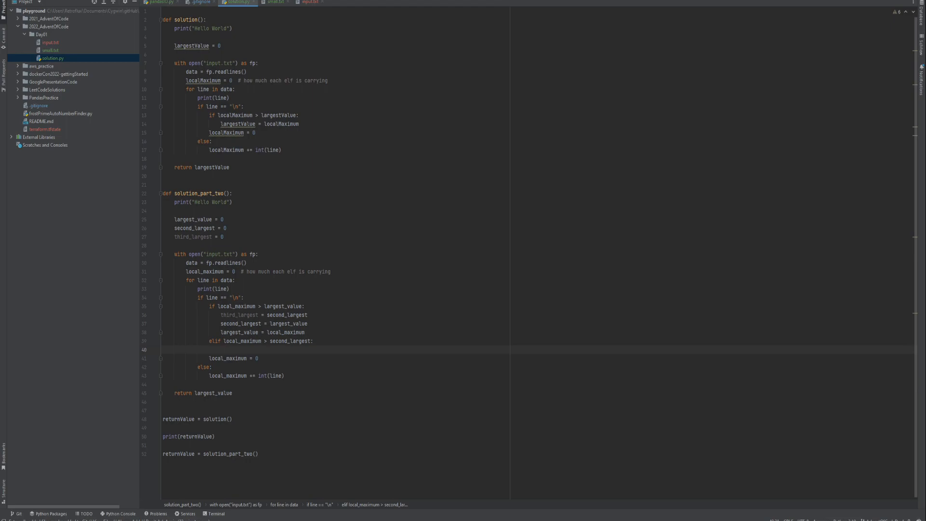
Add elif branches updating second_largest and third_largest when local_maximum beats them
{"action": "type", "text": "third_largest = second_largest"}
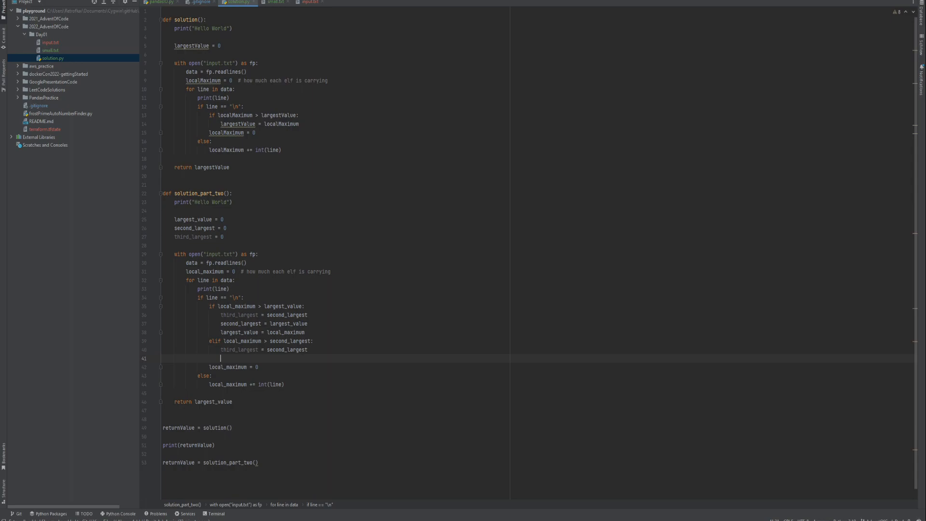
{"action": "type", "text": "second_largest"}
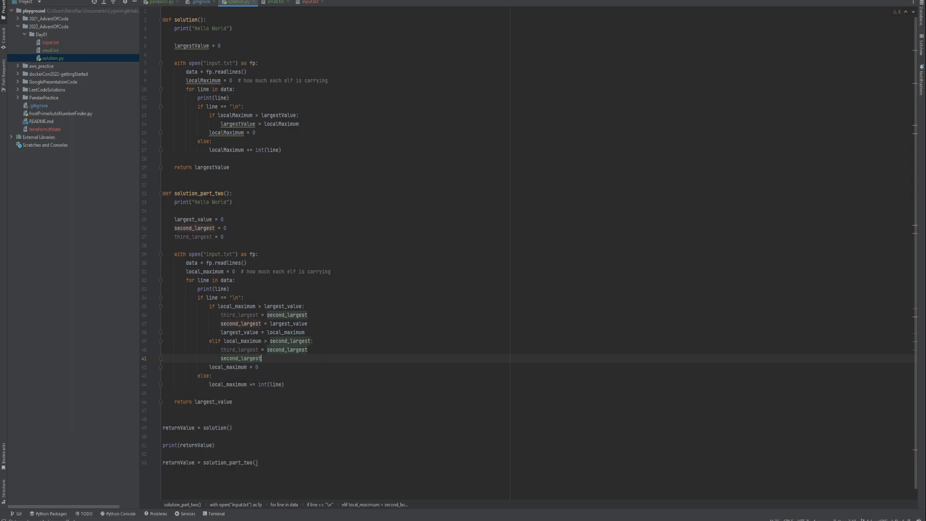
{"action": "type", "text": "= local_maximum"}
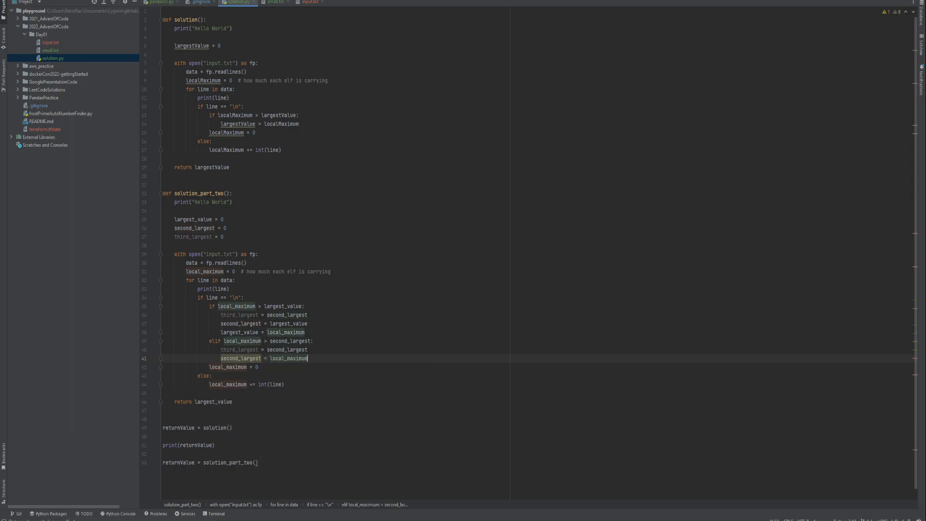
{"action": "key", "text": "enter"}
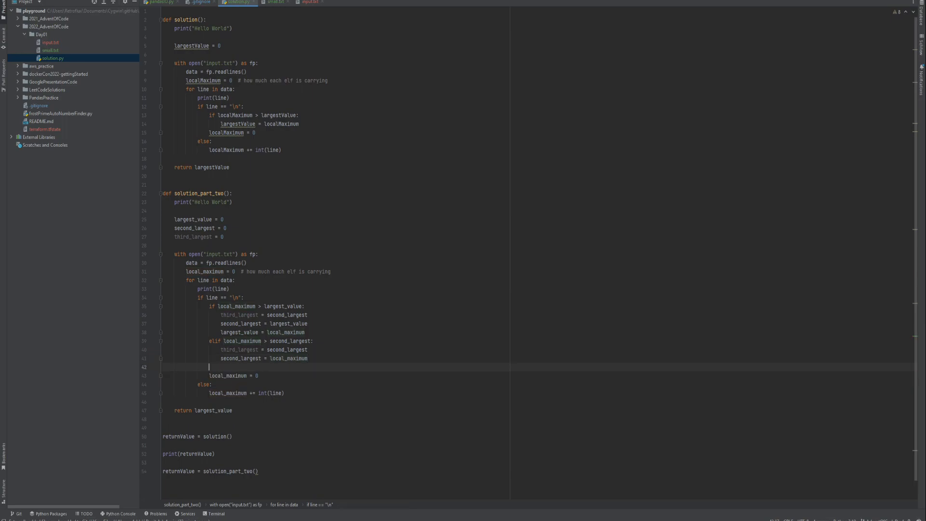
{"action": "type", "text": "elif local_maximum >"}
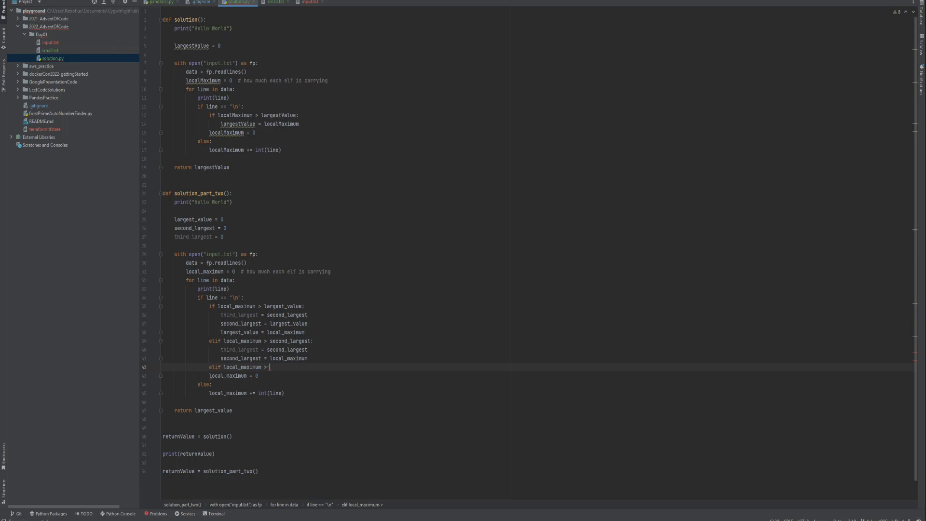
{"action": "type", "text": "third_largest:"}
{"action": "type", "text": "third_largest = local_maximum"}
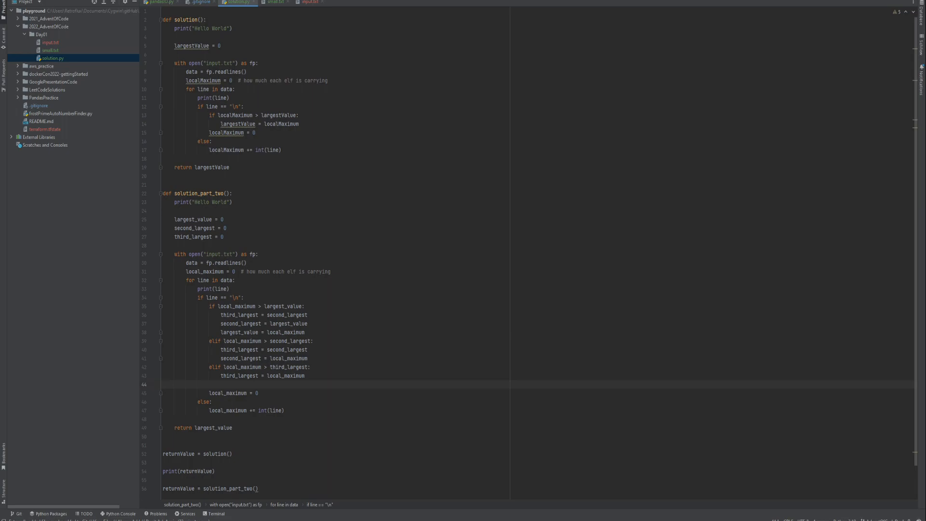
{"action": "scroll", "scroll_direction": "down", "scroll_amount": 3}
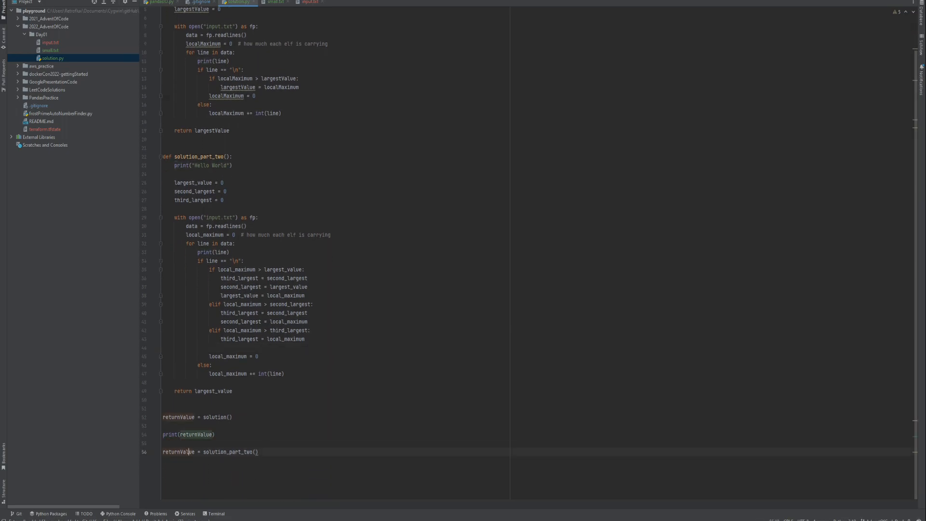
Return the sum of the three largest totals, print returnValue, and run to get 209481
{"action": "type", "text": "print(returnValue)"}
{"action": "left_click", "coordinate": [204, 391]}
{"action": "type", "text": " + "}
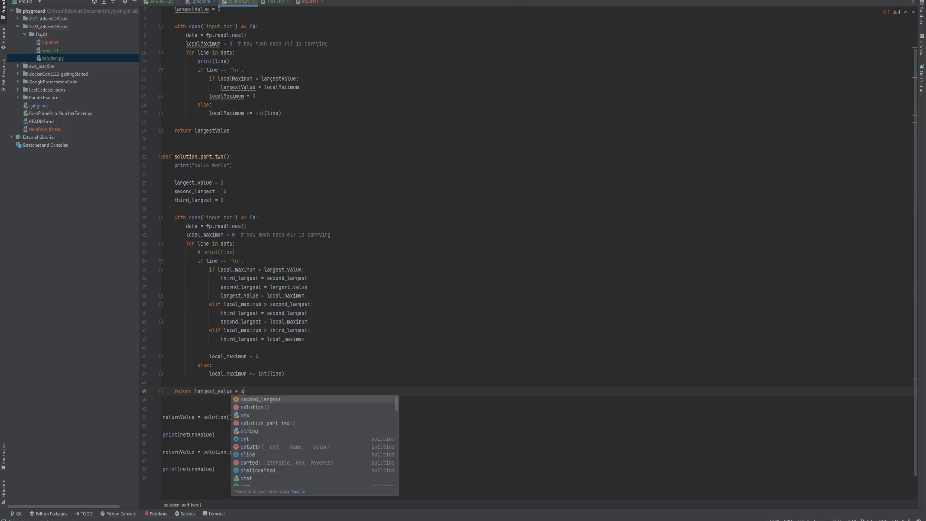
{"action": "type", "text": "second_largest + third_largest"}
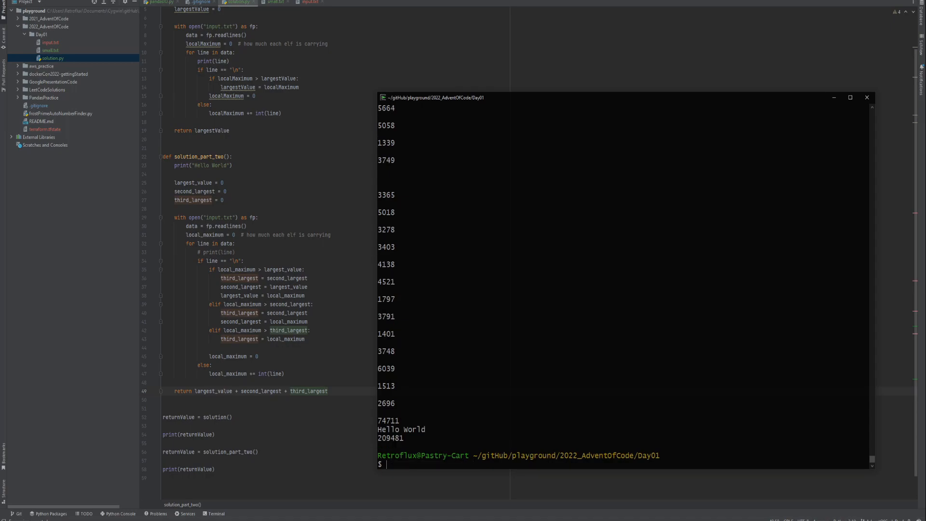
{"action": "double_click", "coordinate": [390, 438]}
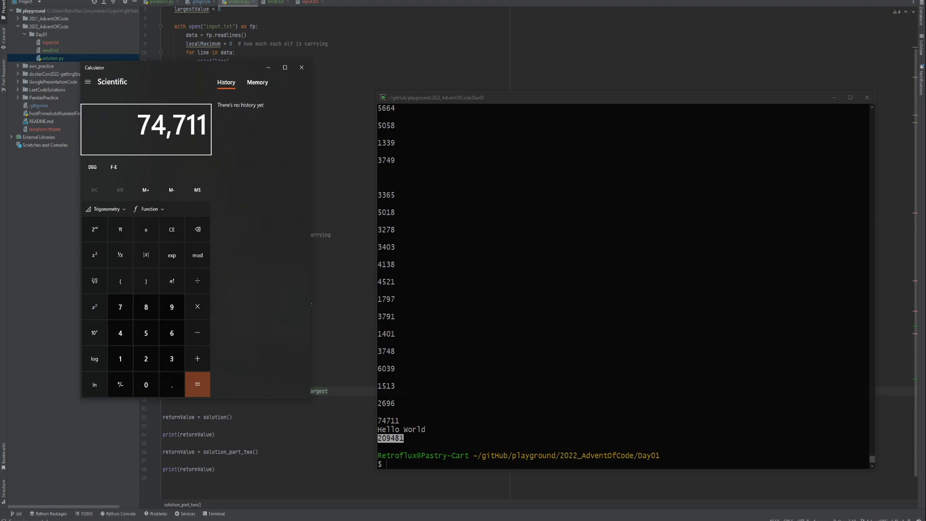
Open Windows Calculator alongside the terminal output showing 209481
{"action": "left_click", "coordinate": [197, 385]}
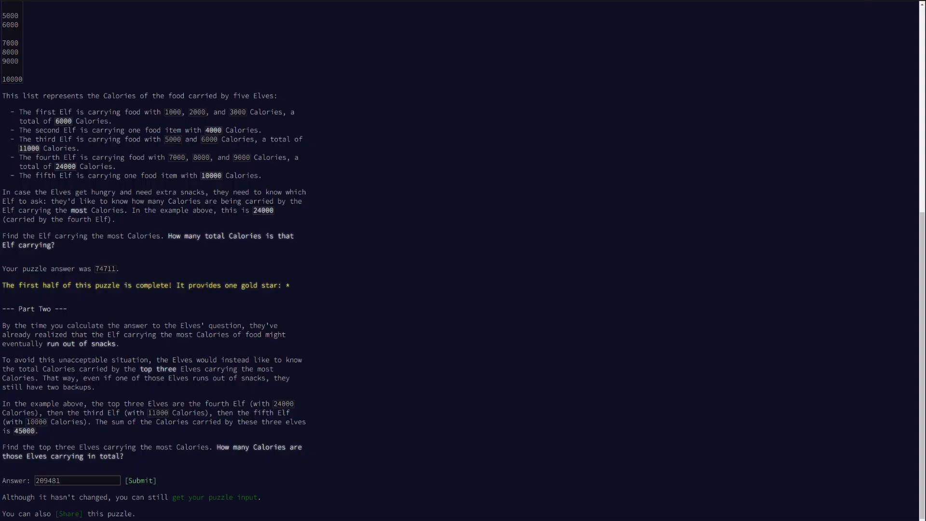
Submit 209481 as the Part Two answer and confirm the two-star header
{"action": "left_click", "coordinate": [141, 480]}
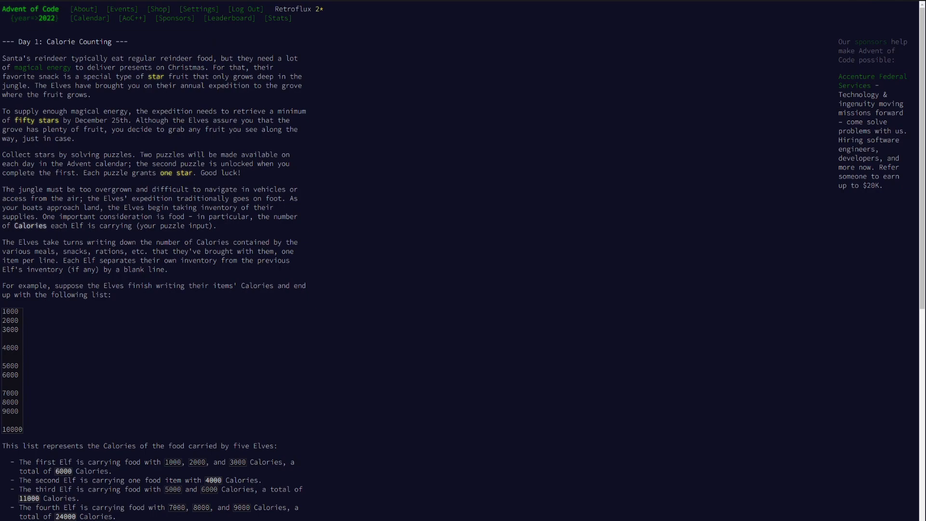
{"action": "scroll", "scroll_direction": "down", "scroll_amount": 3}
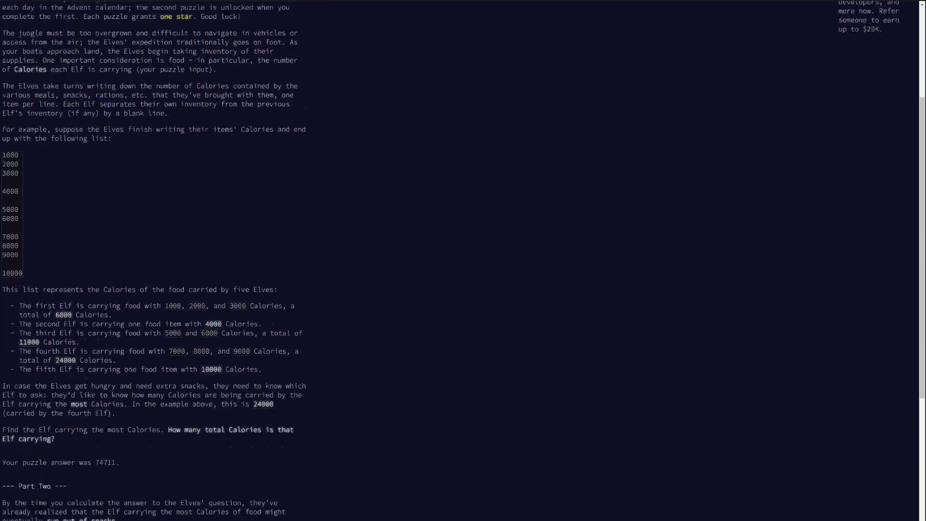
{"action": "scroll", "scroll_direction": "down", "scroll_amount": 3}
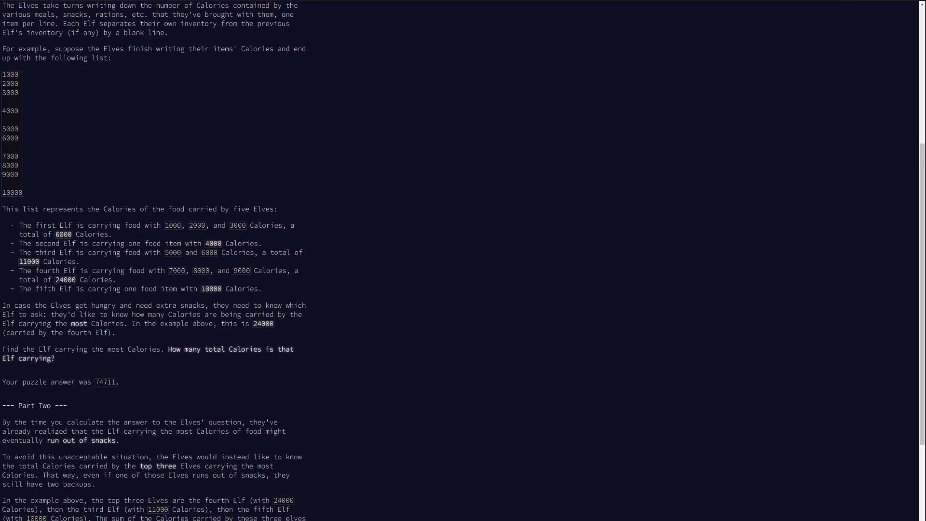
{"action": "scroll", "scroll_direction": "down", "scroll_amount": 3}
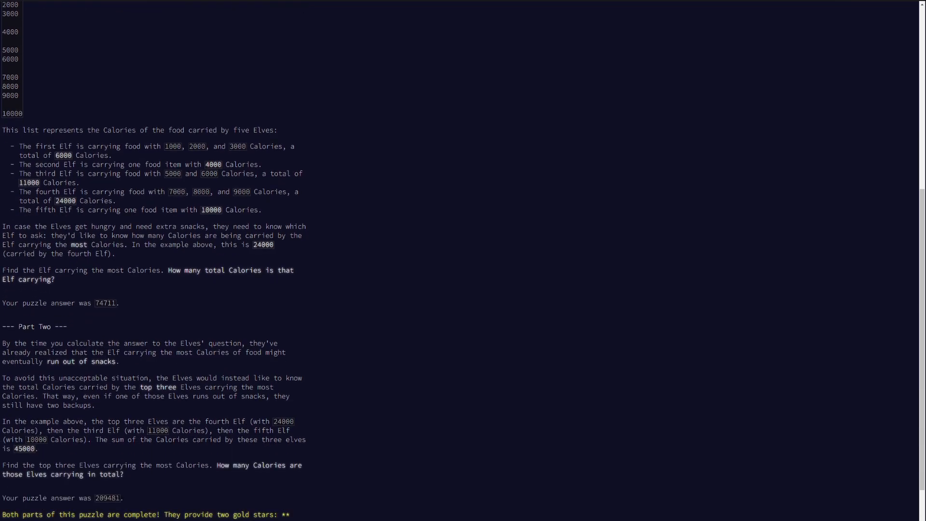
{"action": "scroll", "scroll_direction": "up", "scroll_amount": 3}
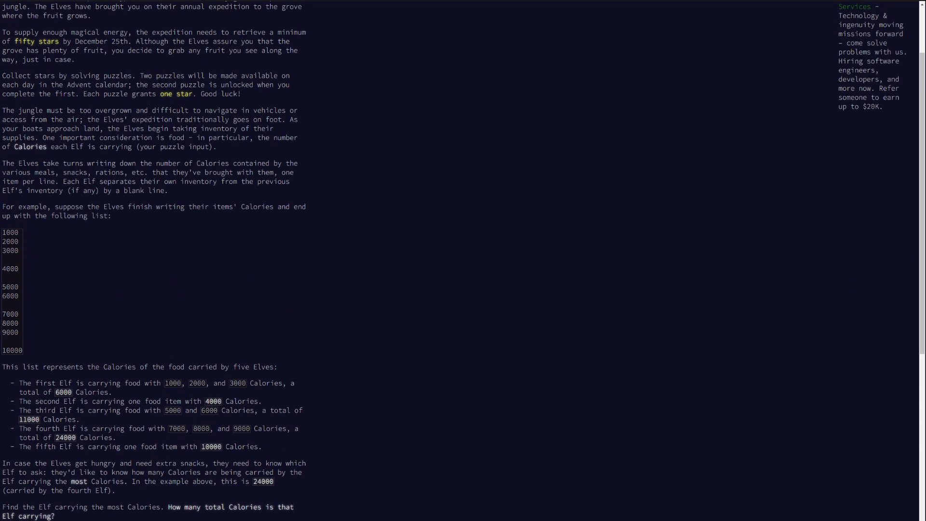
{"action": "scroll", "scroll_direction": "up", "scroll_amount": 3}
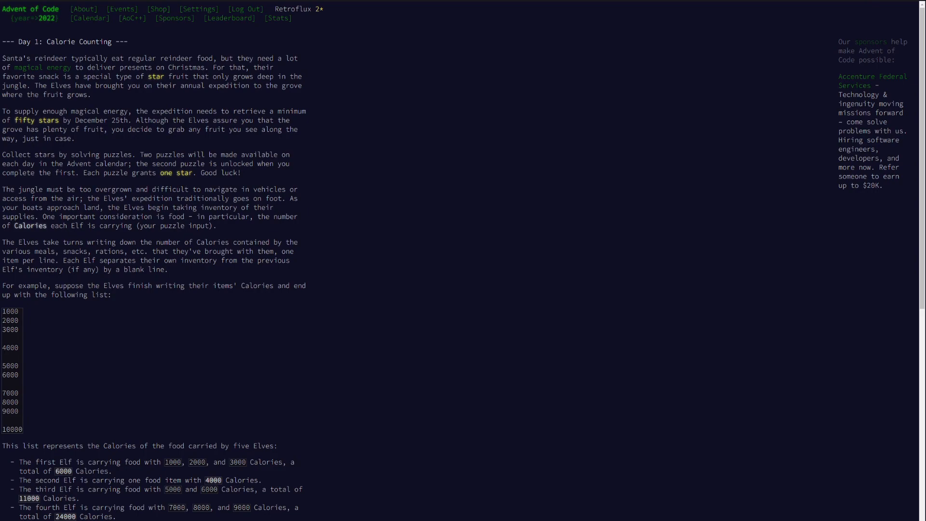